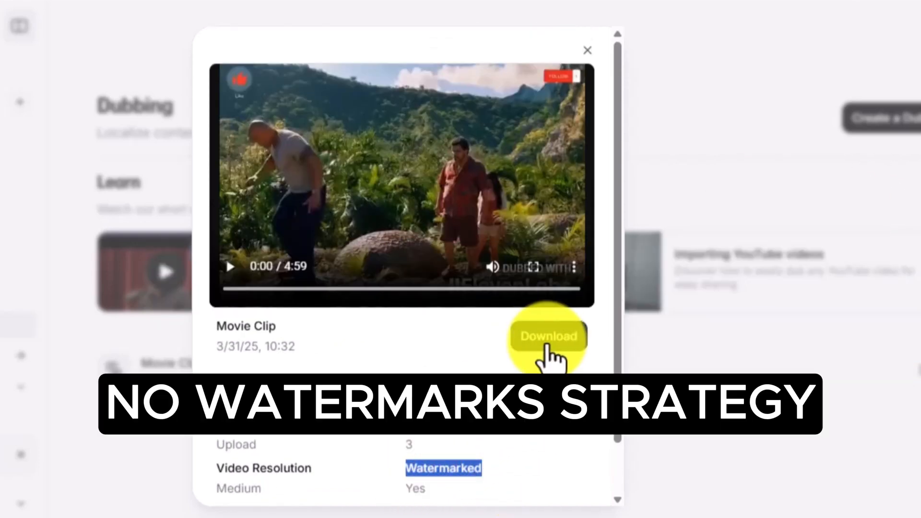
Step: Download the watermarked dubbed Movie Clip video from its dub dialog
{"action": "left_click", "coordinate": [547, 336]}
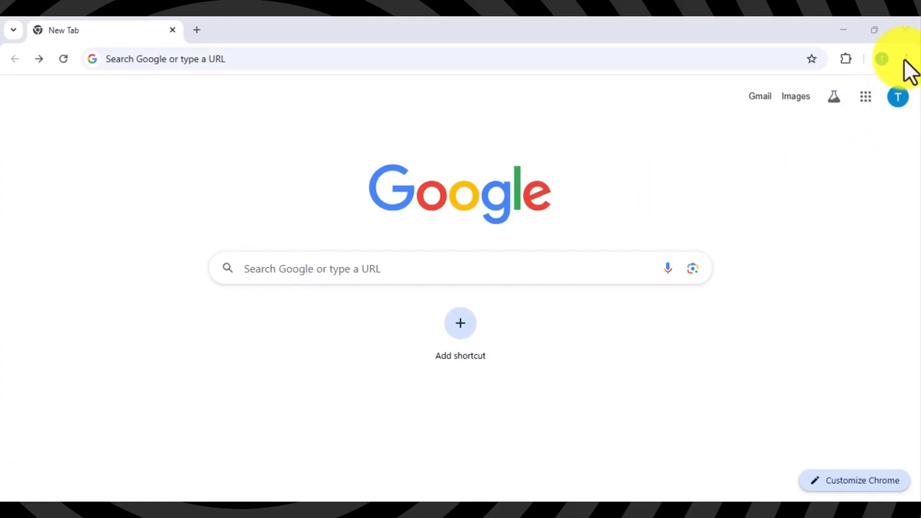
Step: Open a Chrome incognito window, search 'eleve', and open the ElevenLabs website result
{"action": "left_click", "coordinate": [906, 59]}
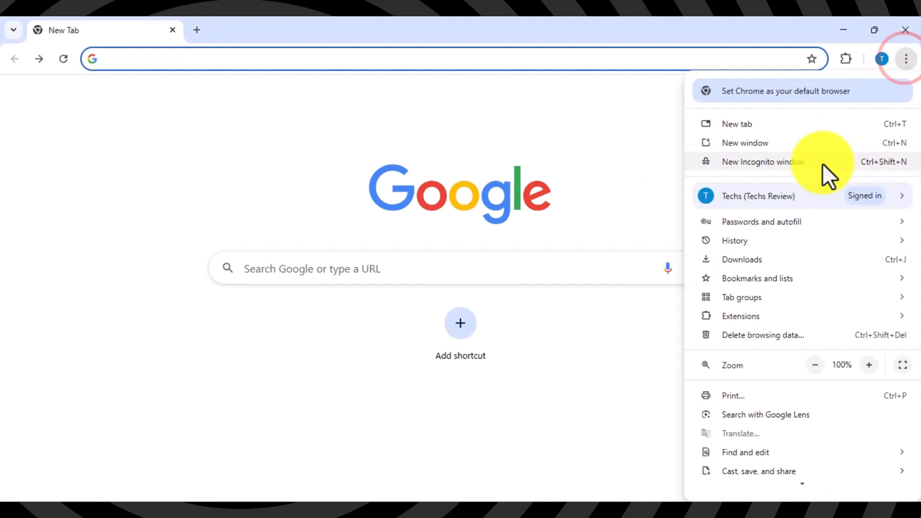
{"action": "left_click", "coordinate": [762, 162]}
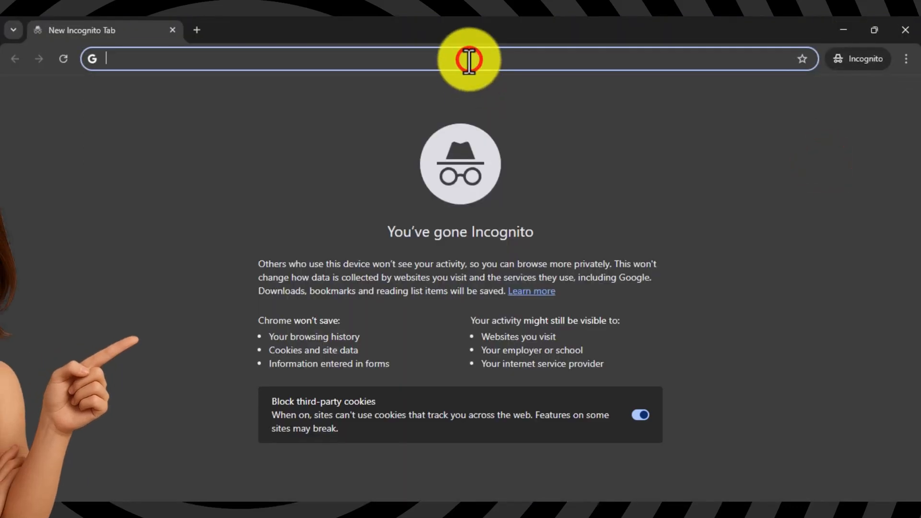
{"action": "type", "text": "eleve"}
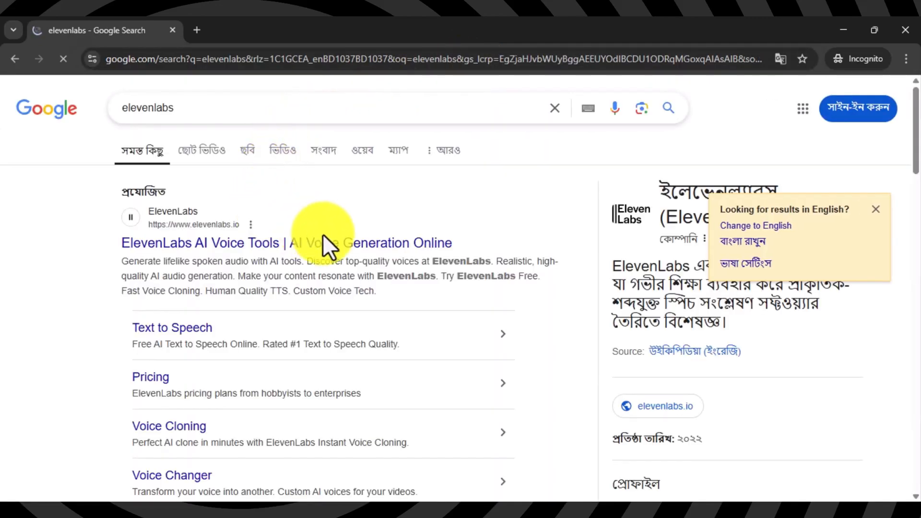
{"action": "left_click", "coordinate": [286, 243]}
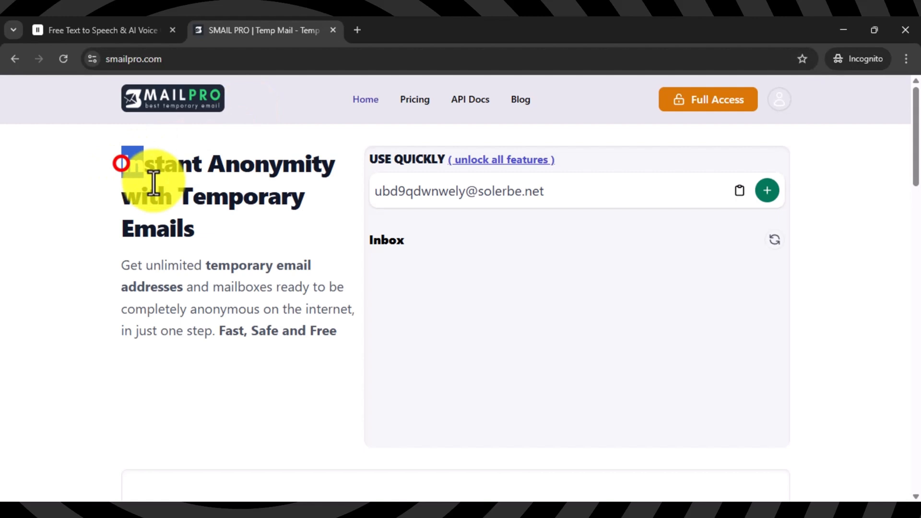
Step: Generate a temporary Gmail address on SmailPro's temporary email page and copy it
{"action": "left_click", "coordinate": [500, 159]}
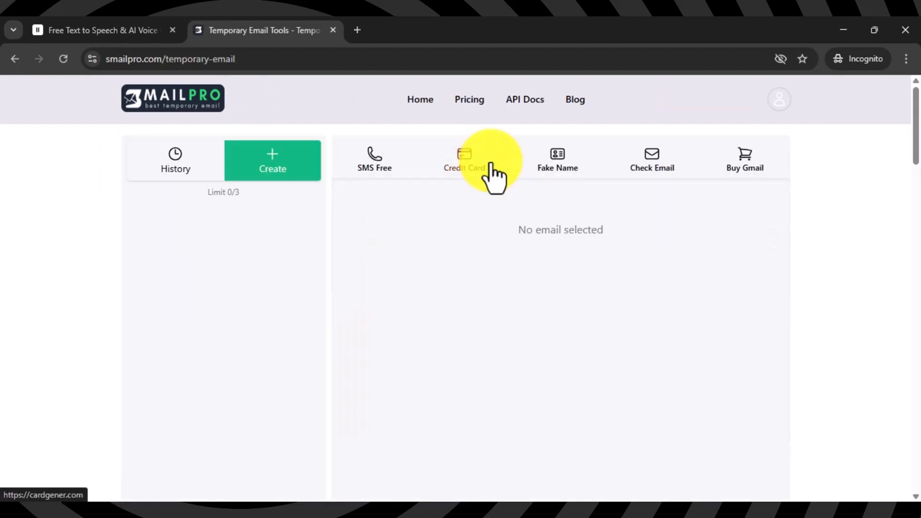
{"action": "left_click", "coordinate": [272, 160]}
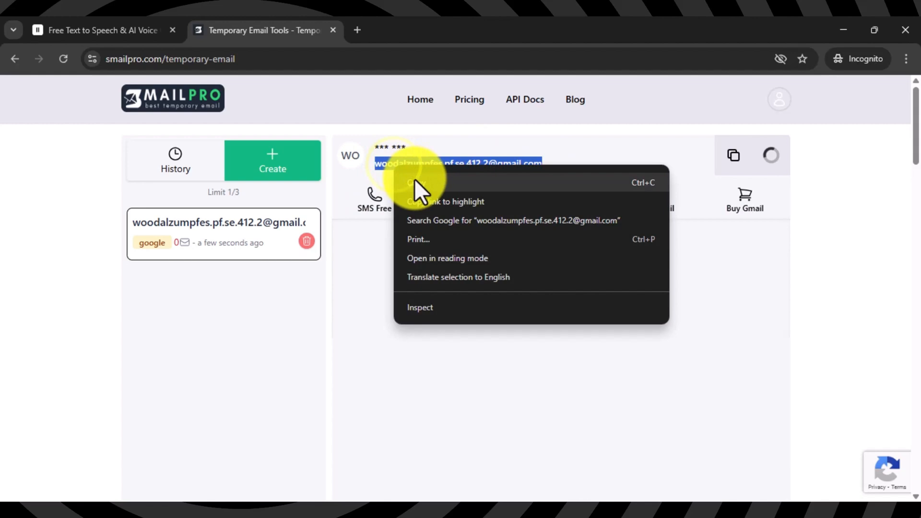
{"action": "left_click", "coordinate": [100, 29]}
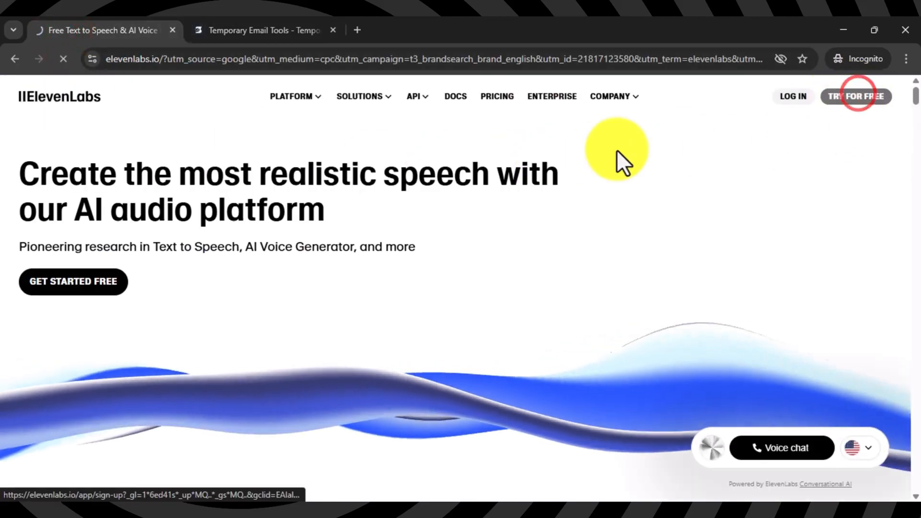
{"action": "left_click", "coordinate": [856, 96]}
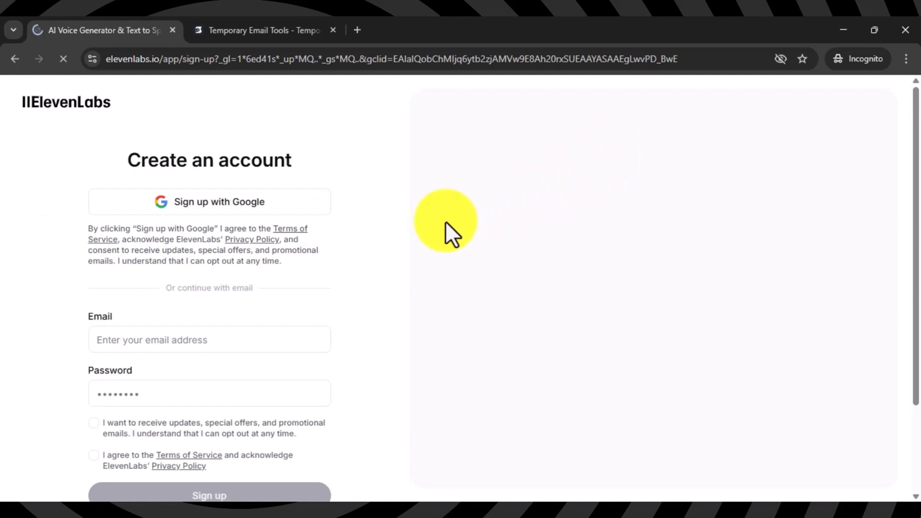
{"action": "left_click", "coordinate": [209, 339]}
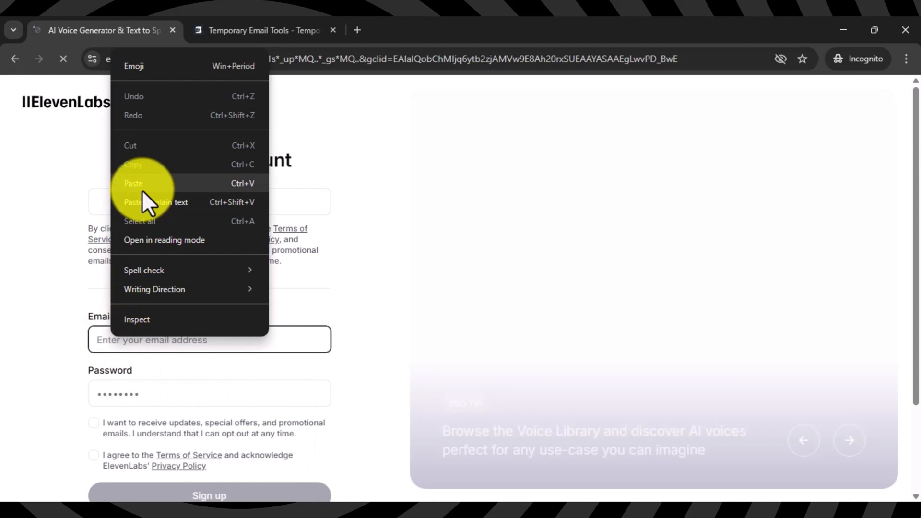
{"action": "left_click", "coordinate": [133, 183]}
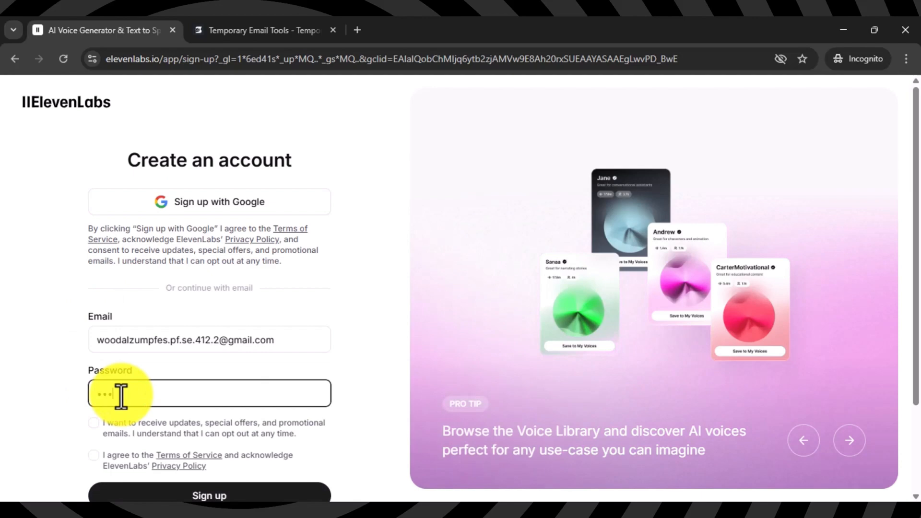
{"action": "type", "text": "password"}
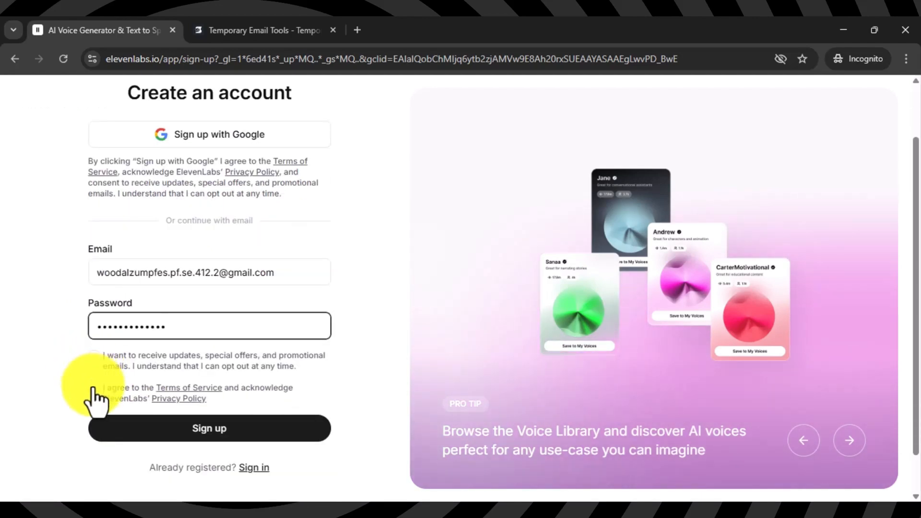
{"action": "left_click", "coordinate": [93, 387]}
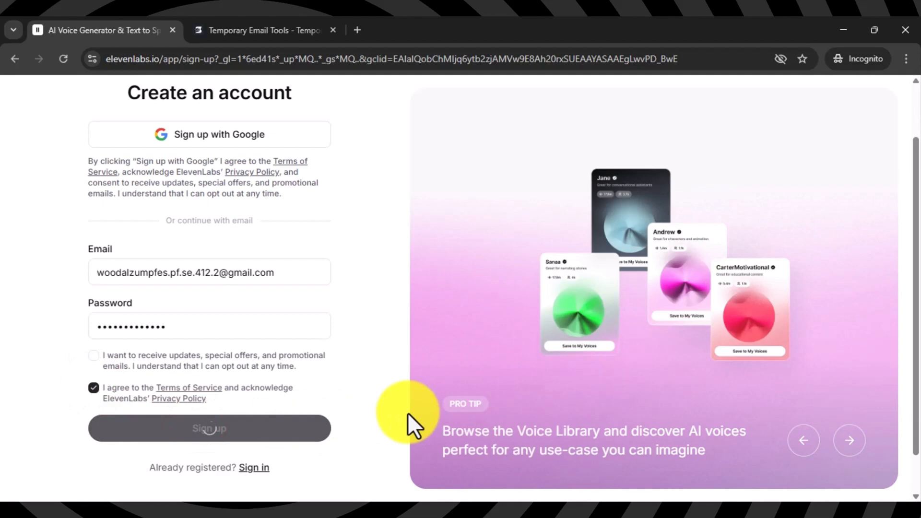
{"action": "left_click", "coordinate": [209, 428]}
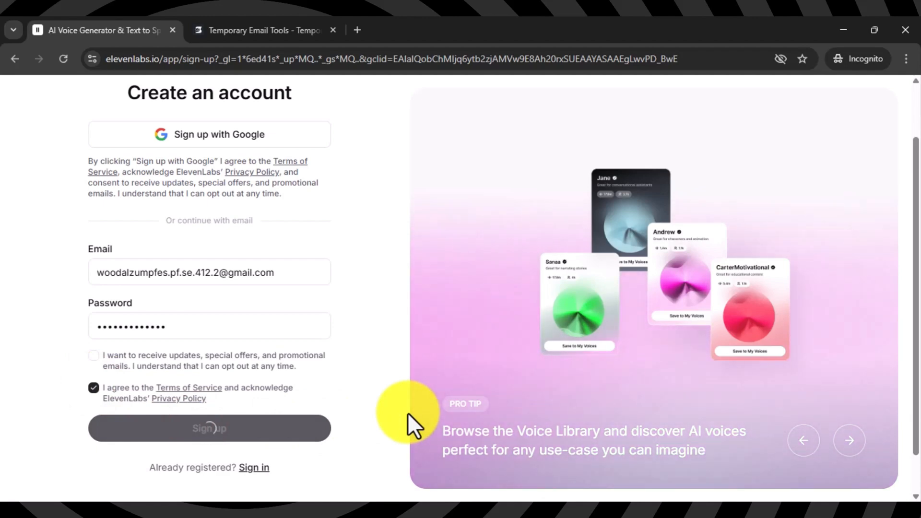
{"action": "left_click", "coordinate": [208, 427]}
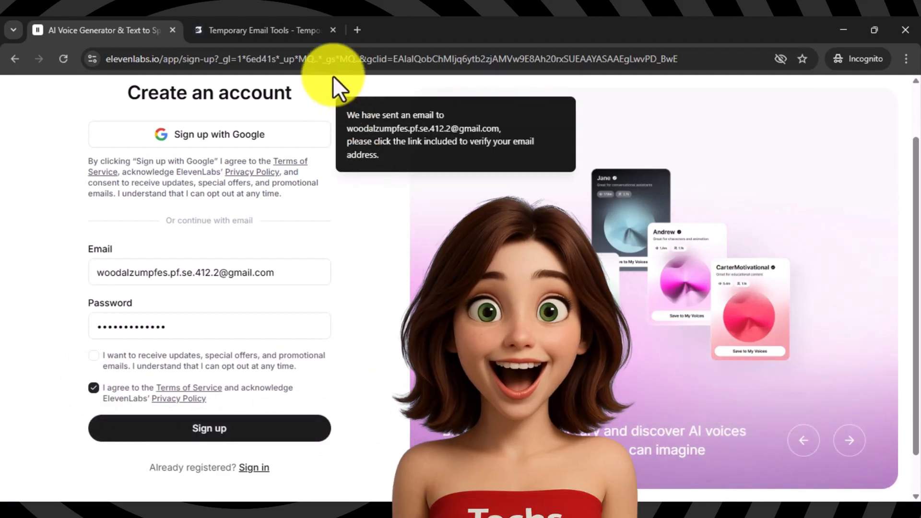
{"action": "left_click", "coordinate": [263, 30]}
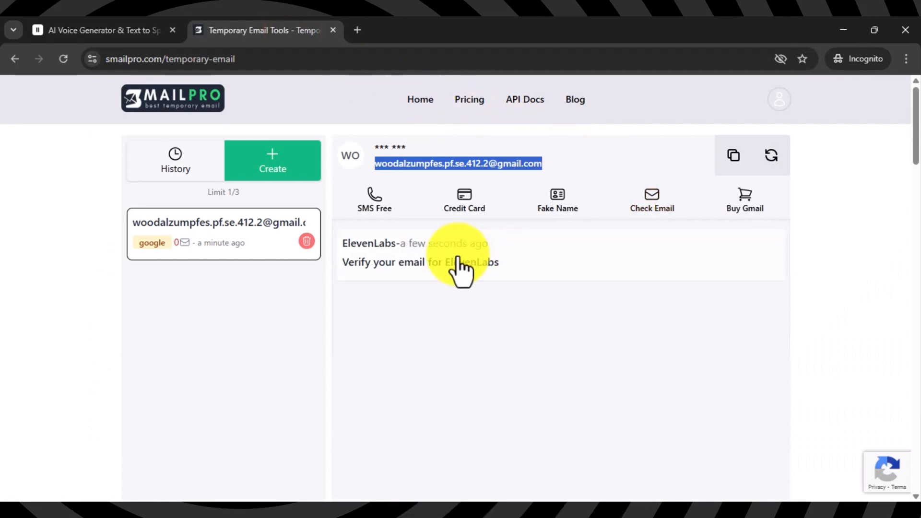
Step: Open the 'Verify your email for ElevenLabs' message and follow its Verify Email link
{"action": "left_click", "coordinate": [450, 253]}
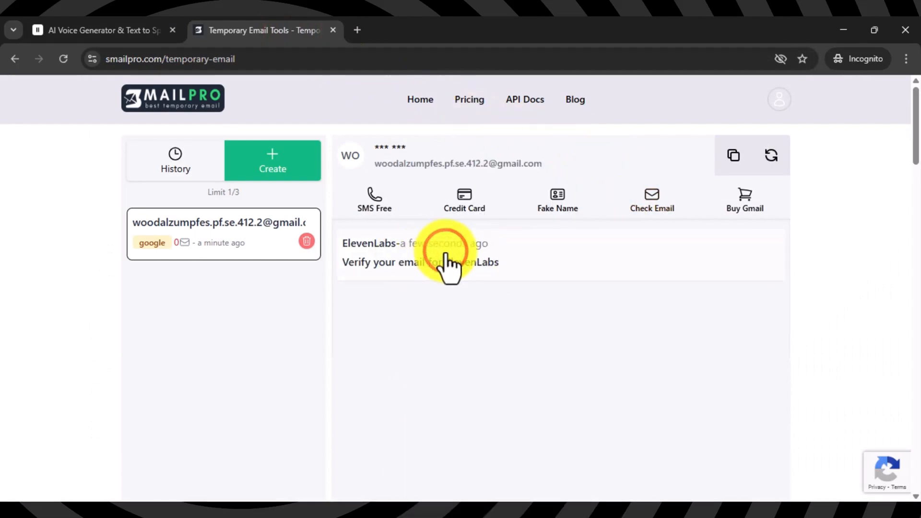
{"action": "left_click", "coordinate": [421, 253]}
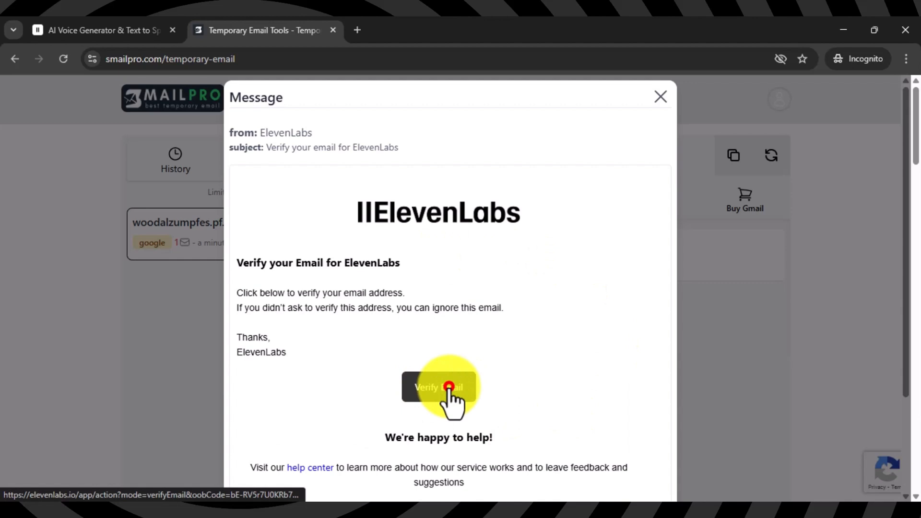
{"action": "left_click", "coordinate": [438, 387]}
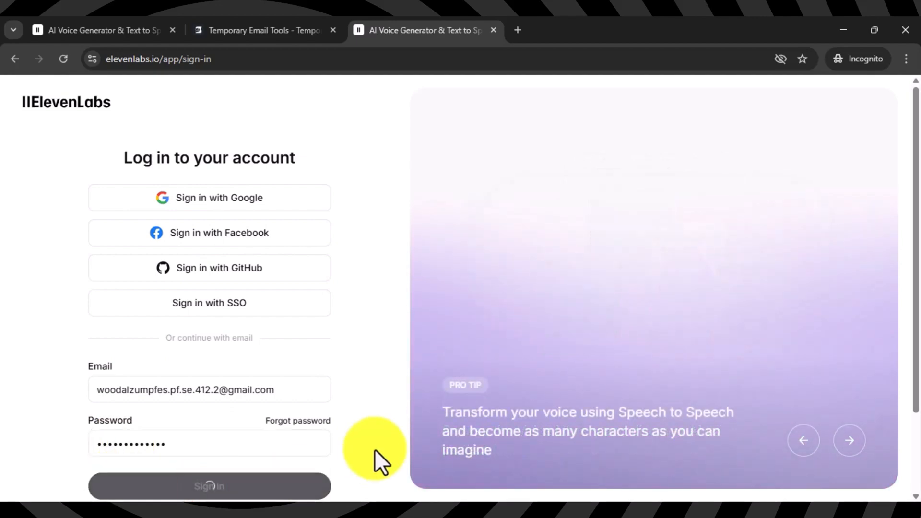
Step: Sign in and answer onboarding: Light style, name Elevenlabsai, born 1 January 2000, Facebook, Marketer
{"action": "left_click", "coordinate": [208, 486]}
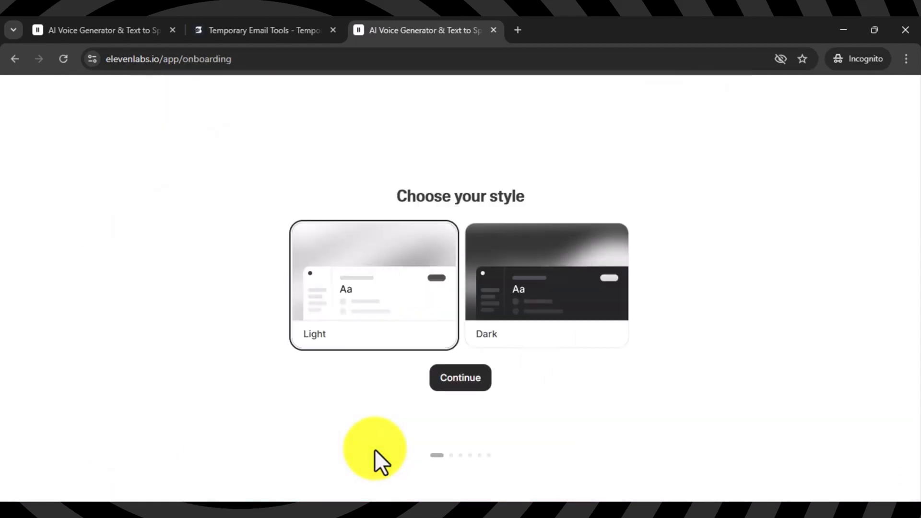
{"action": "left_click", "coordinate": [460, 377]}
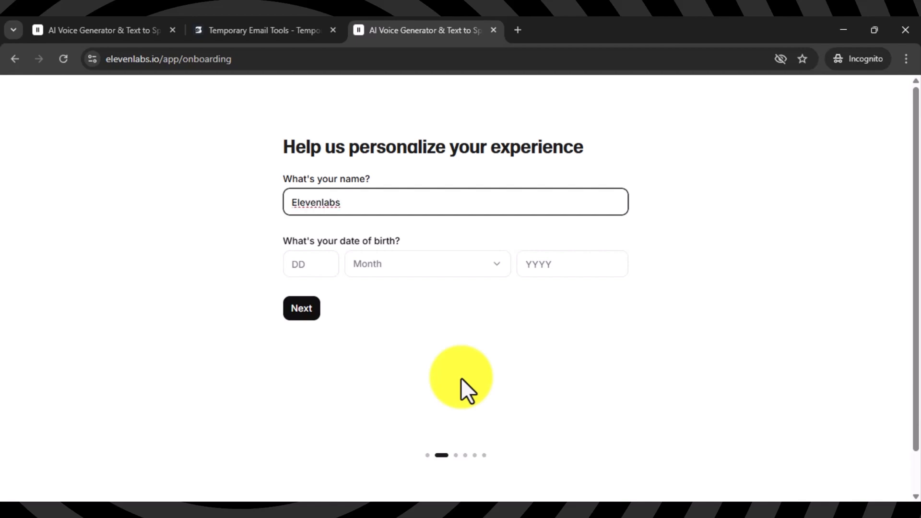
{"action": "left_click", "coordinate": [428, 264]}
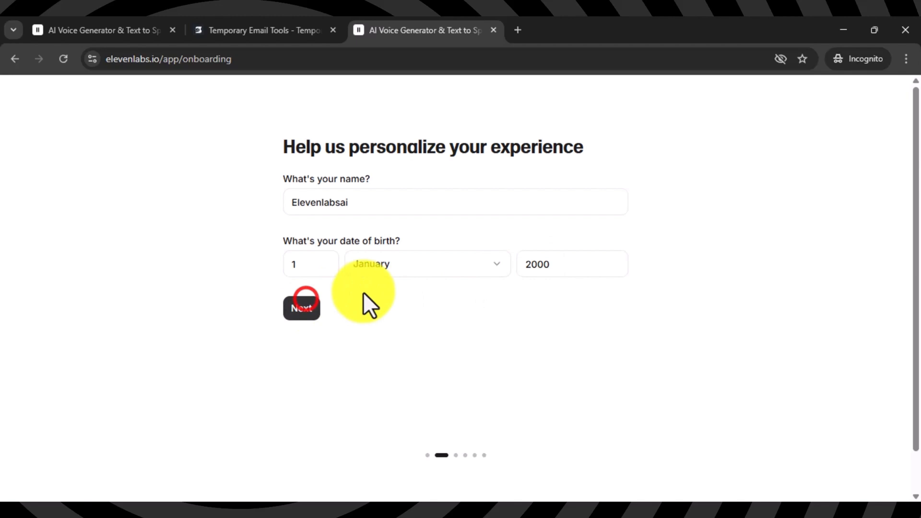
{"action": "left_click", "coordinate": [301, 306]}
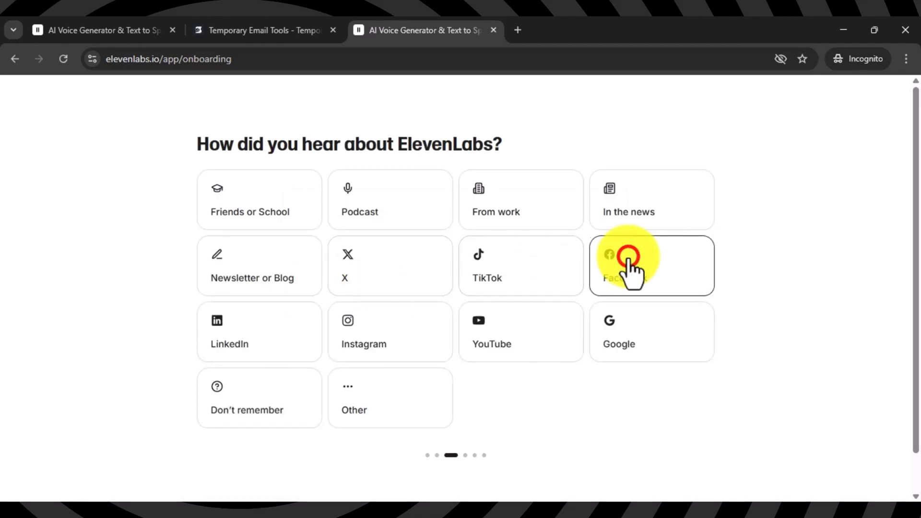
{"action": "left_click", "coordinate": [652, 265]}
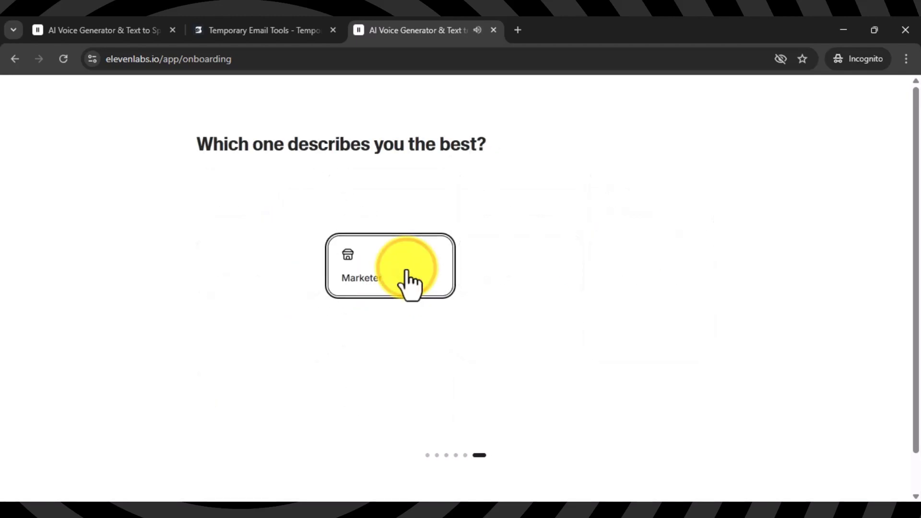
{"action": "left_click", "coordinate": [390, 267]}
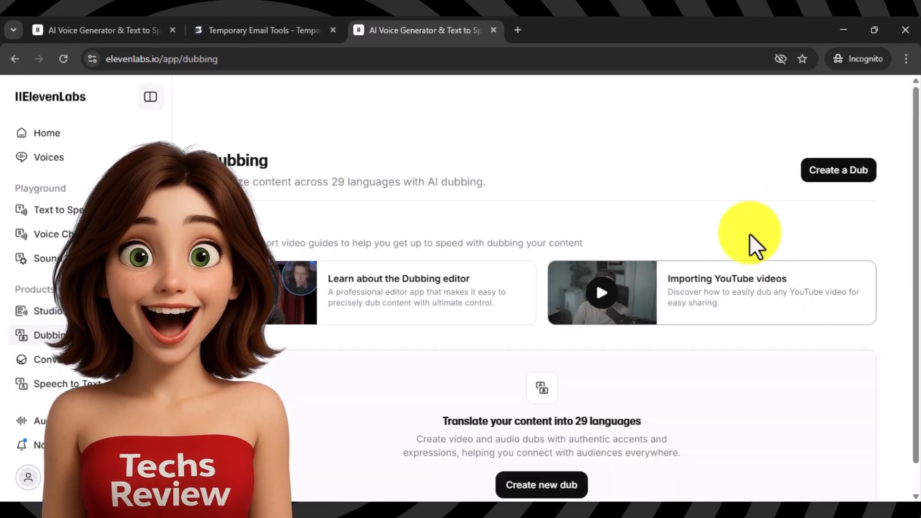
{"action": "mouse_move", "coordinate": [699, 211]}
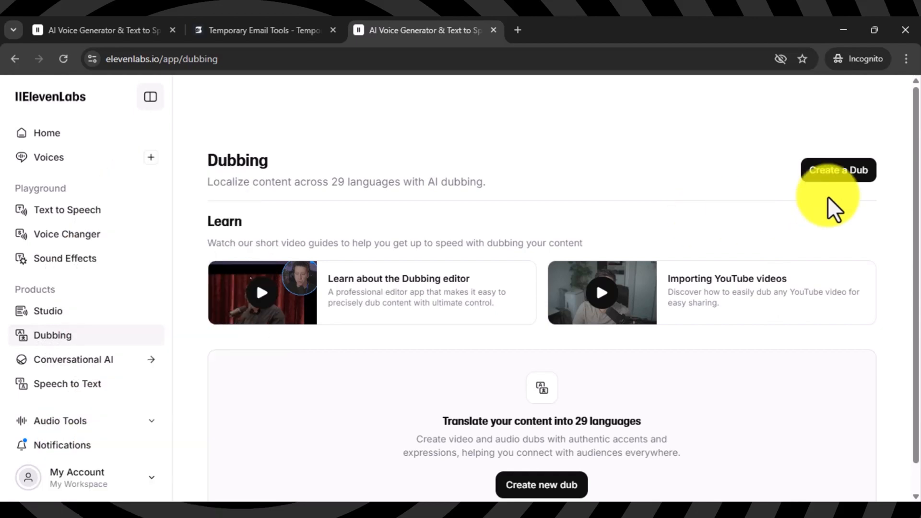
Step: Create a new dub project named 'Movie Clip' and upload the movie clip video
{"action": "left_click", "coordinate": [838, 170]}
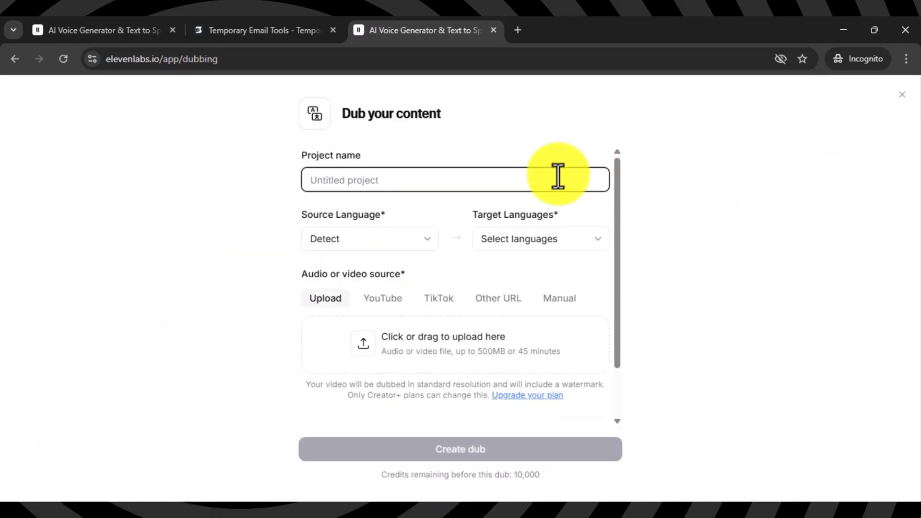
{"action": "type", "text": "Movie Clip"}
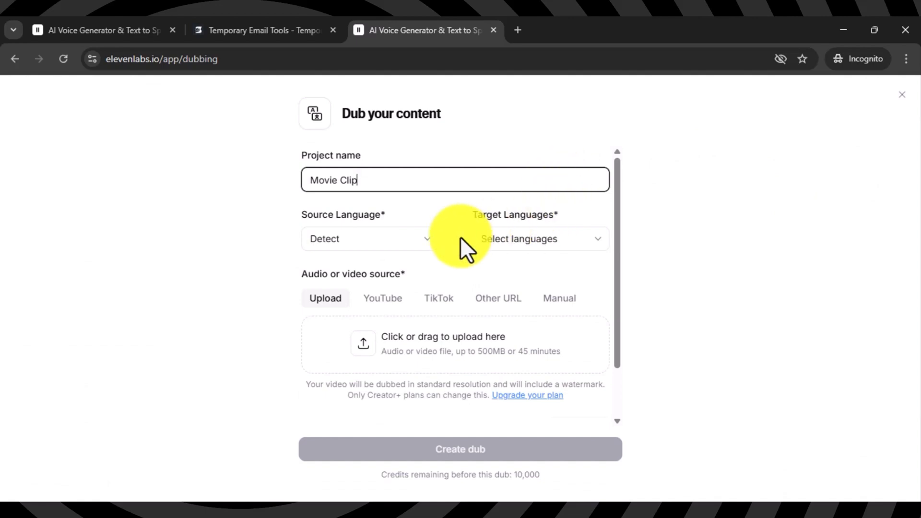
{"action": "scroll", "scroll_direction": "down", "scroll_amount": 3}
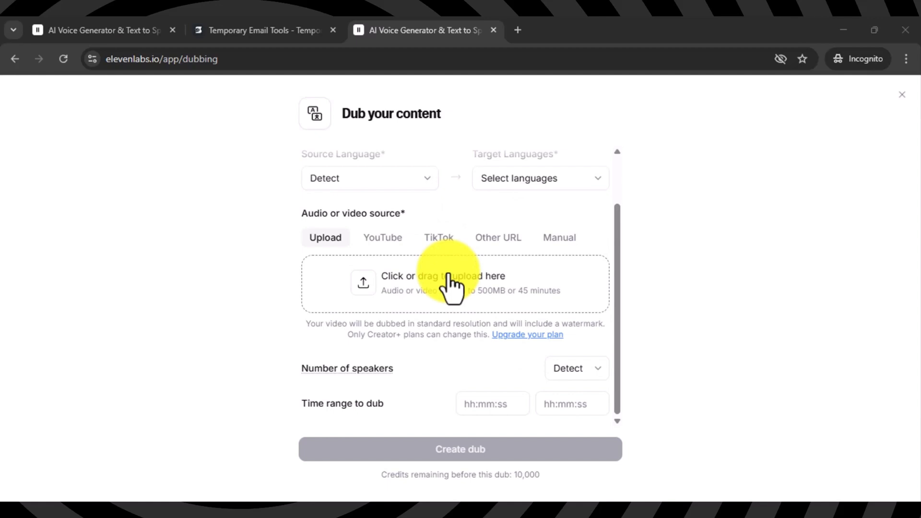
{"action": "left_click", "coordinate": [455, 283]}
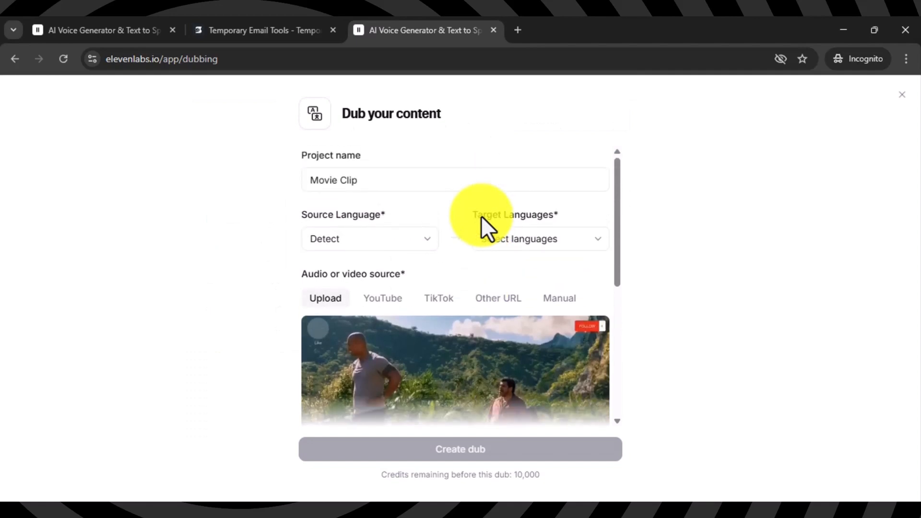
Step: Set the dub's source language to English and browse the target languages list
{"action": "left_click", "coordinate": [370, 239]}
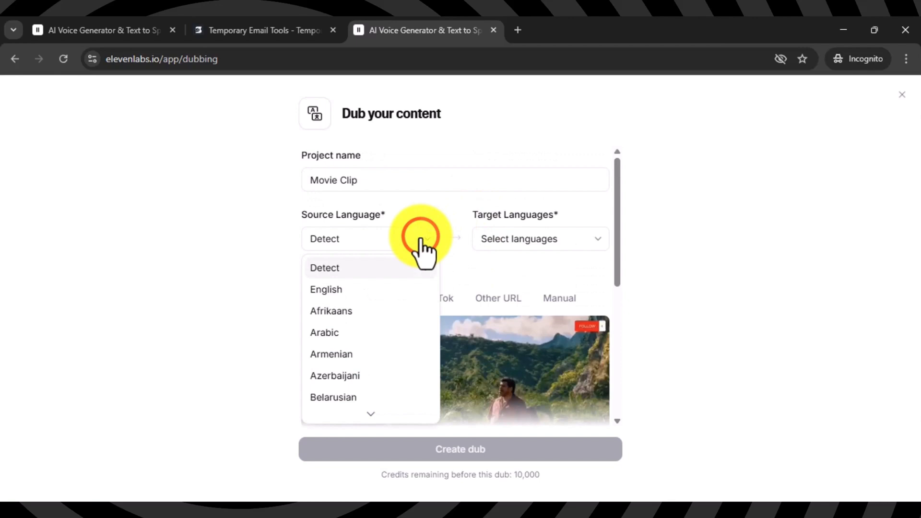
{"action": "left_click", "coordinate": [326, 289]}
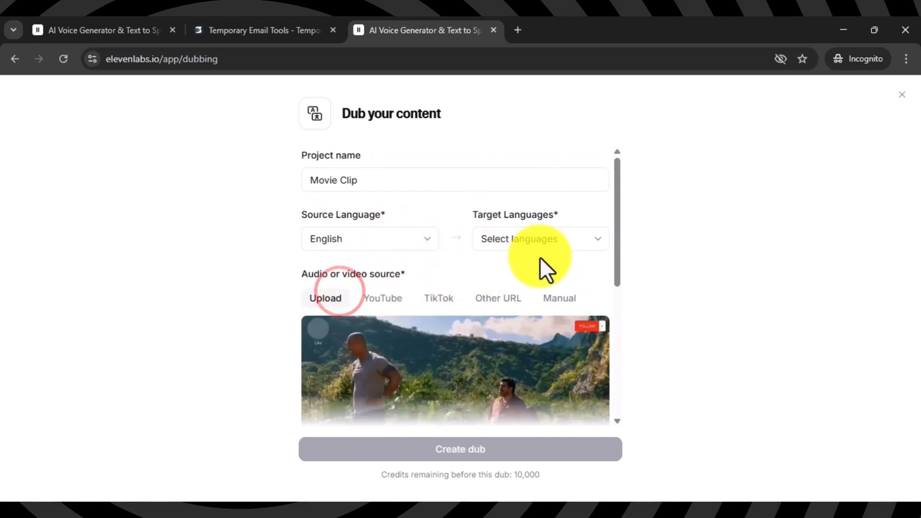
{"action": "left_click", "coordinate": [537, 239]}
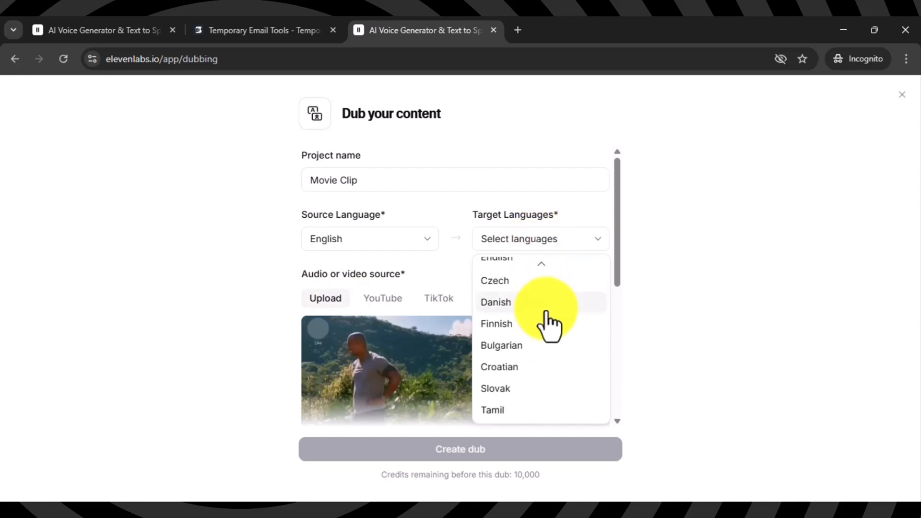
{"action": "scroll", "scroll_direction": "down", "scroll_amount": 3}
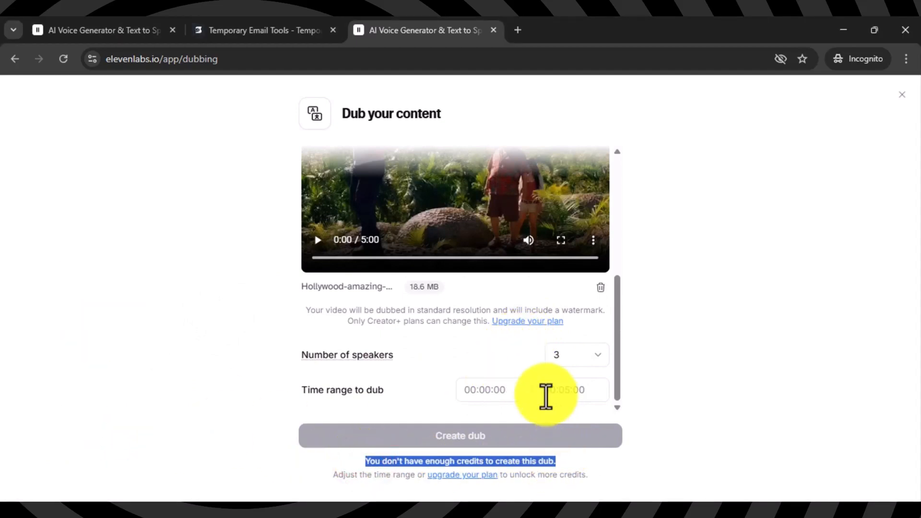
Step: Limit the dub to 00:00:01–00:03:00 so it fits the credits, then create it
{"action": "left_click", "coordinate": [485, 390]}
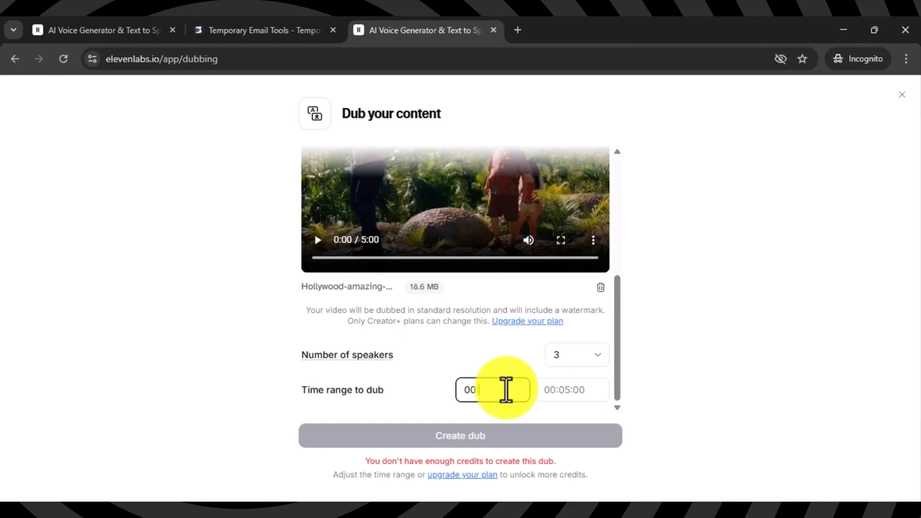
{"action": "type", "text": "00:00:01"}
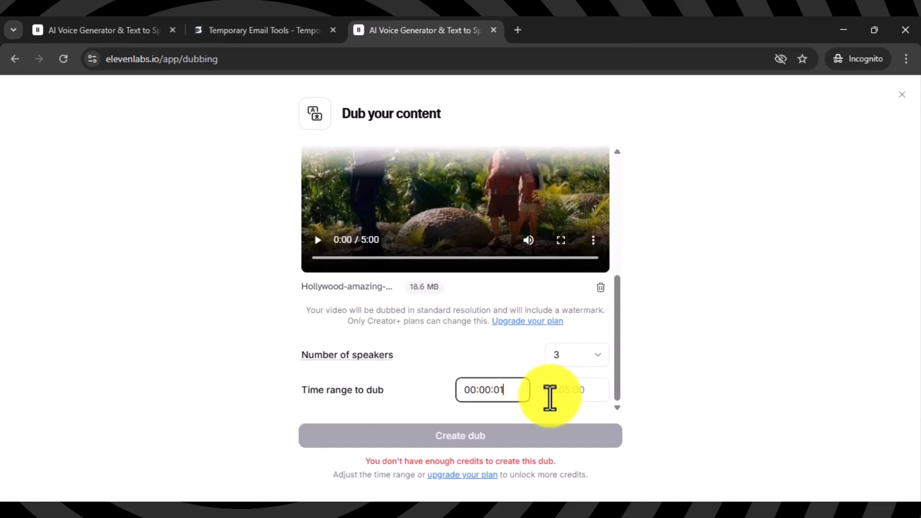
{"action": "left_click", "coordinate": [570, 389]}
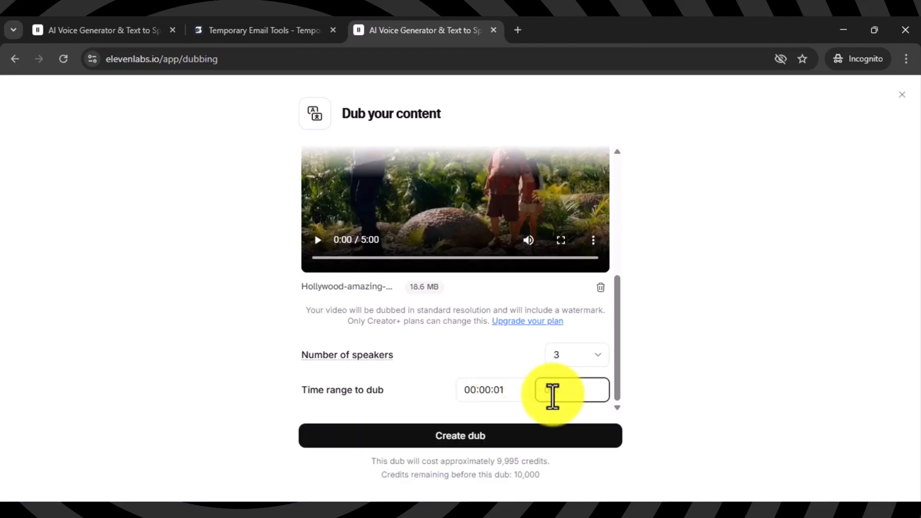
{"action": "type", "text": "00:03:00"}
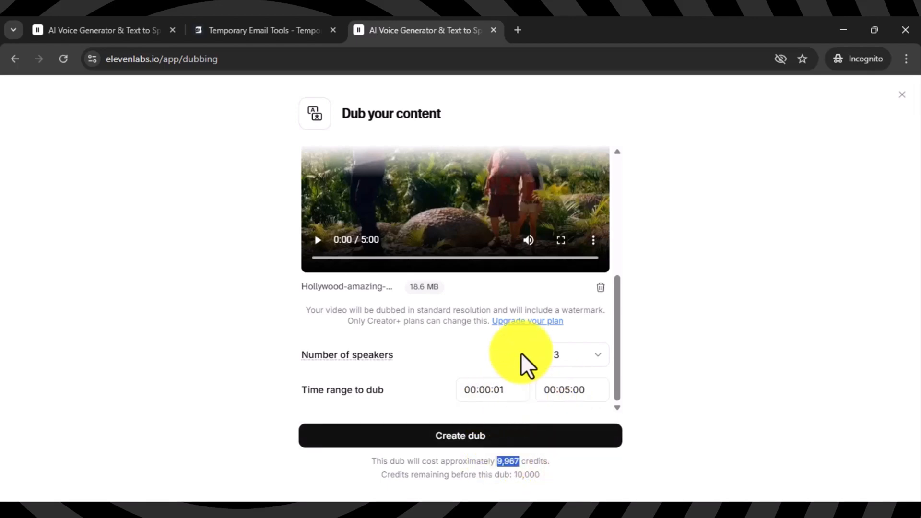
{"action": "mouse_move", "coordinate": [614, 326]}
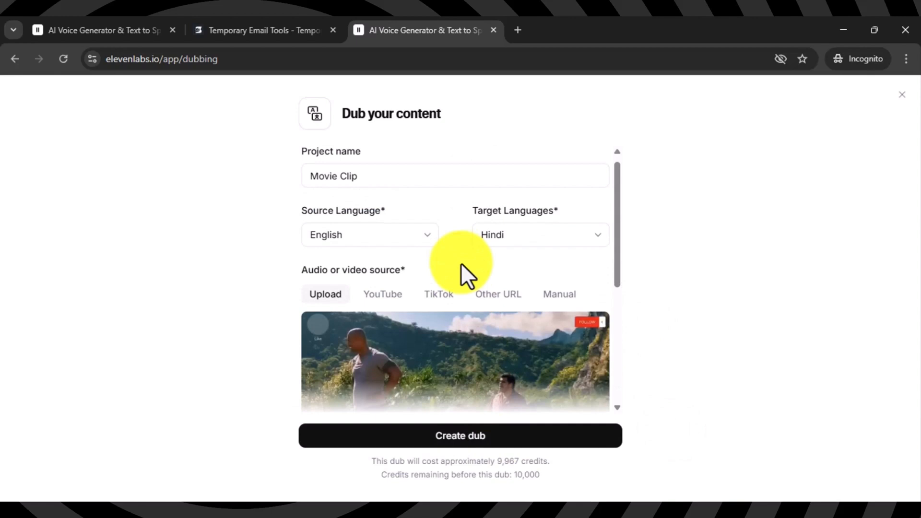
{"action": "left_click", "coordinate": [461, 435]}
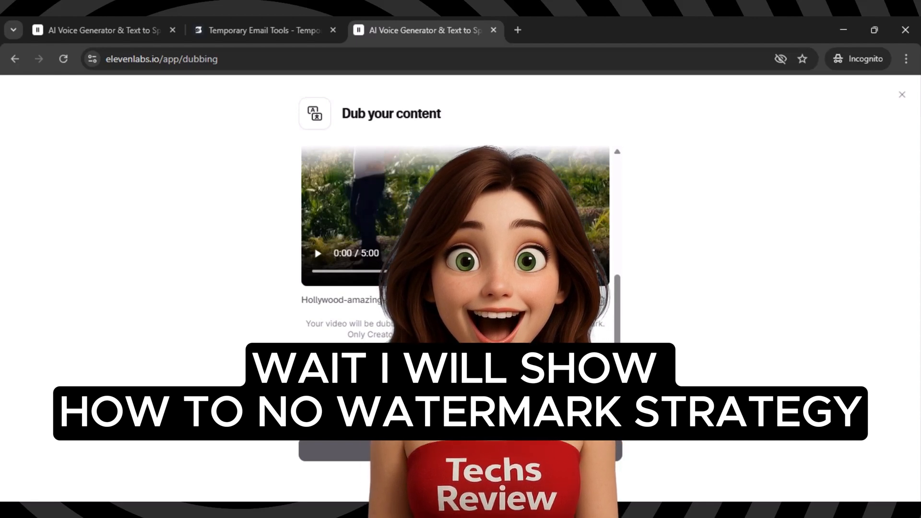
{"action": "left_click", "coordinate": [460, 449]}
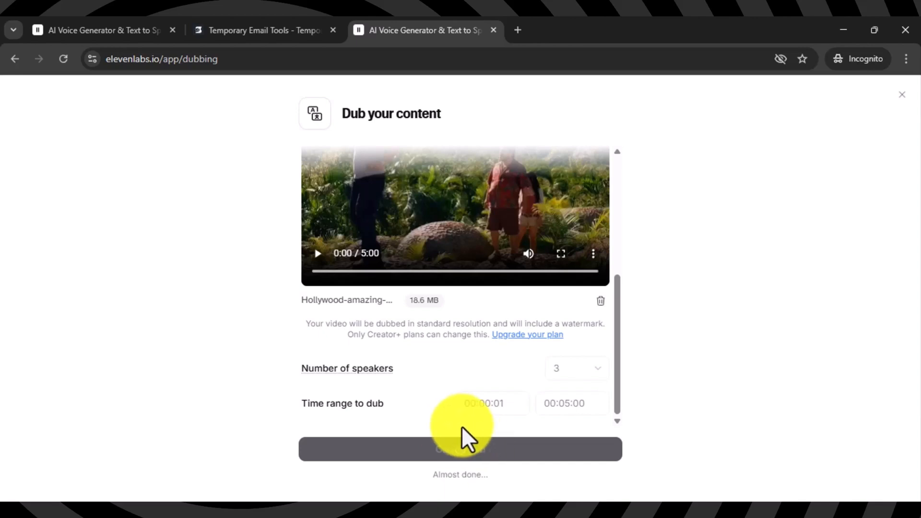
Step: Open the finished English-to-Hindi Movie Clip dub's details from the Dubbing list
{"action": "left_click", "coordinate": [460, 449]}
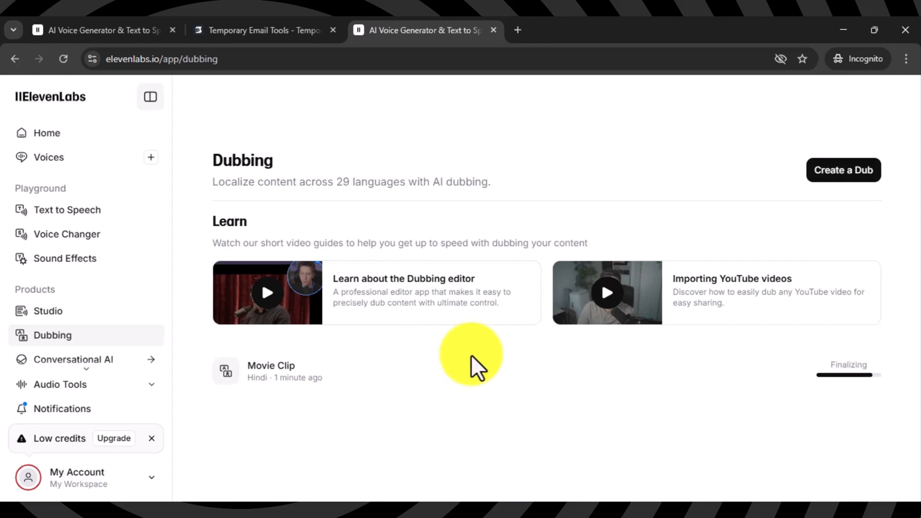
{"action": "left_click", "coordinate": [270, 366]}
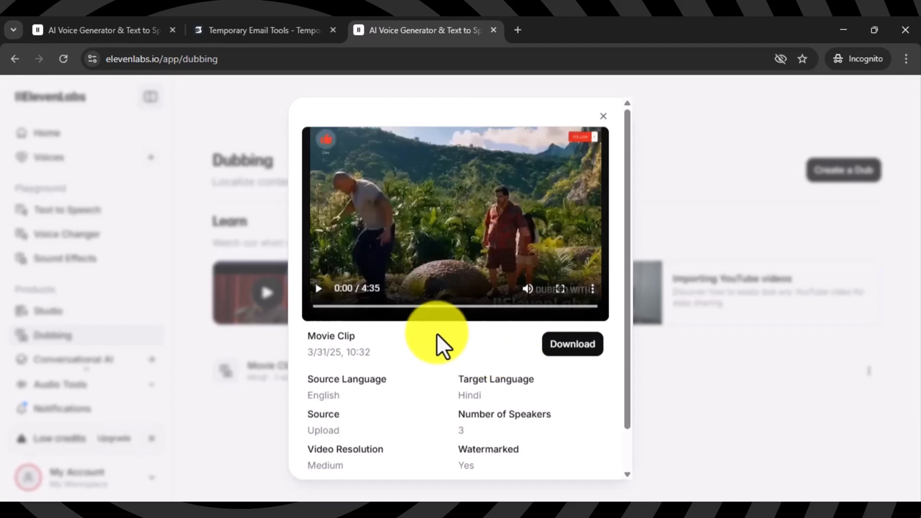
{"action": "mouse_move", "coordinate": [387, 299]}
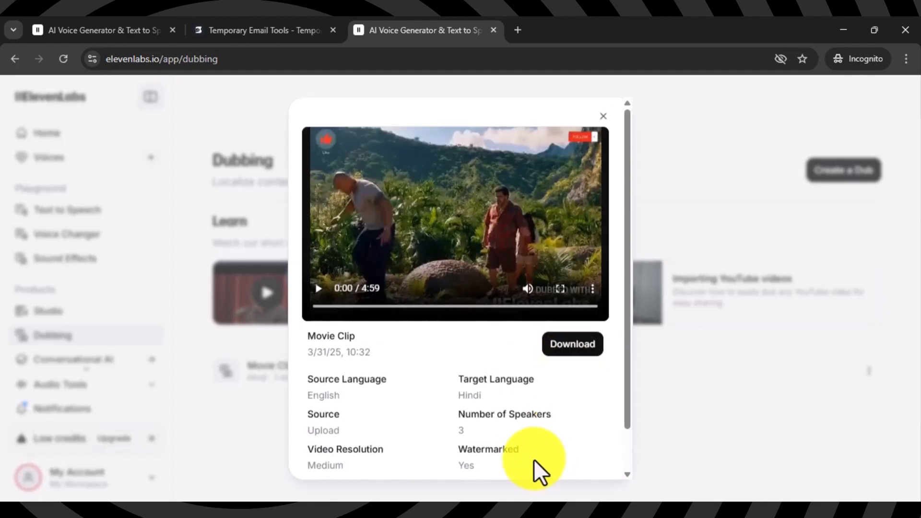
Step: Save the Hindi dub as Movie Clip.mp4, play it back, and search Google for Clipchamp
{"action": "left_click", "coordinate": [572, 343]}
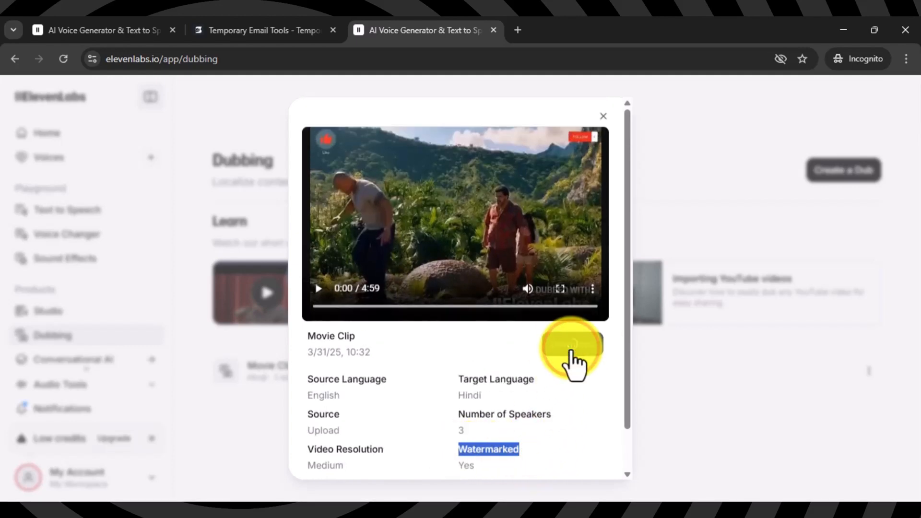
{"action": "left_click", "coordinate": [570, 345]}
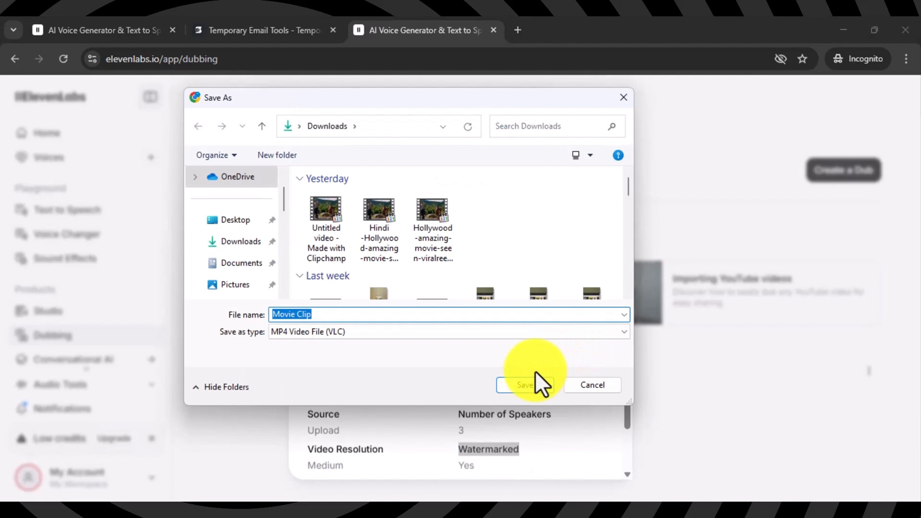
{"action": "left_click", "coordinate": [525, 385]}
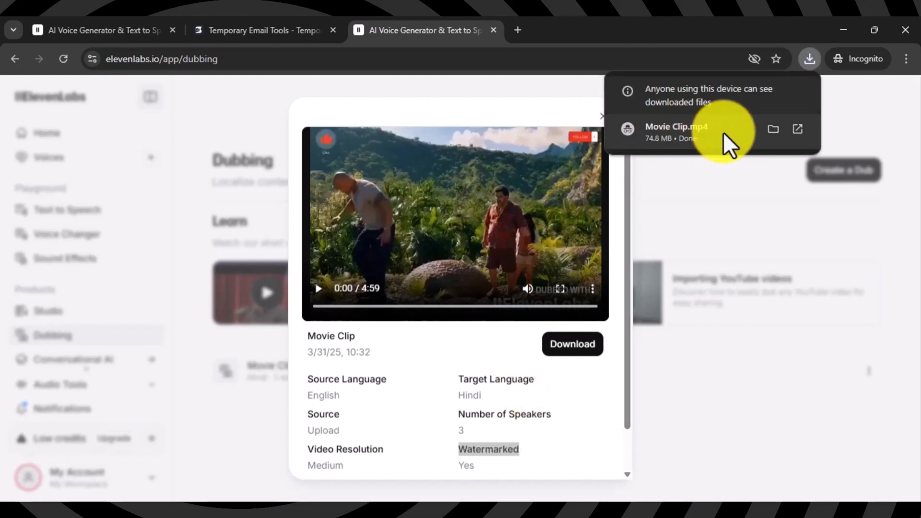
{"action": "left_click", "coordinate": [676, 129]}
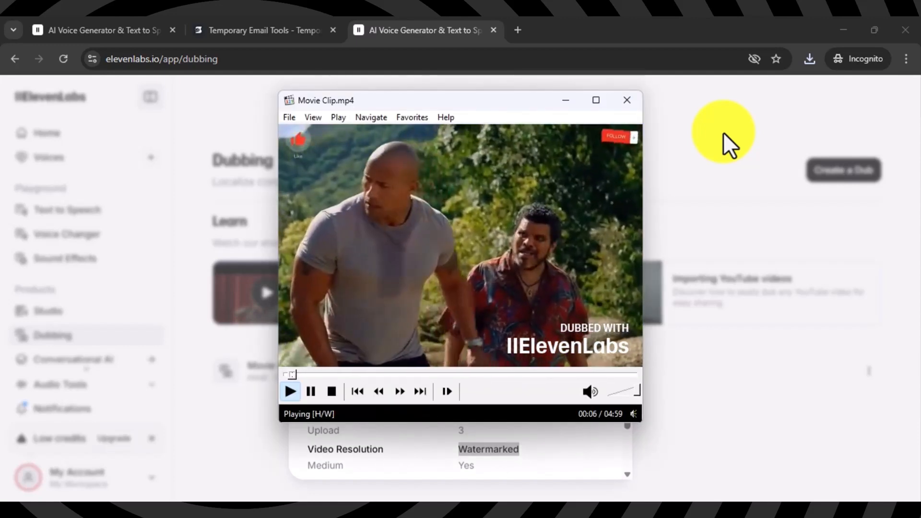
{"action": "mouse_move", "coordinate": [364, 320]}
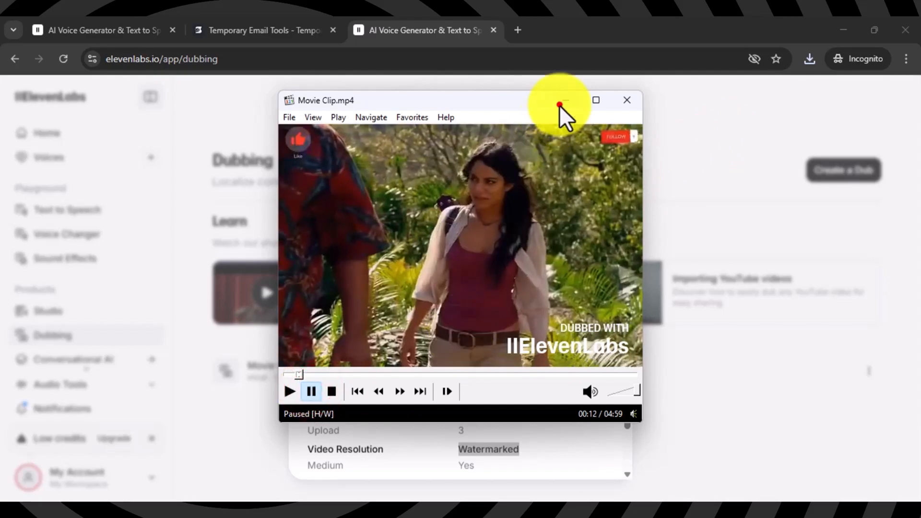
{"action": "type", "text": "cli"}
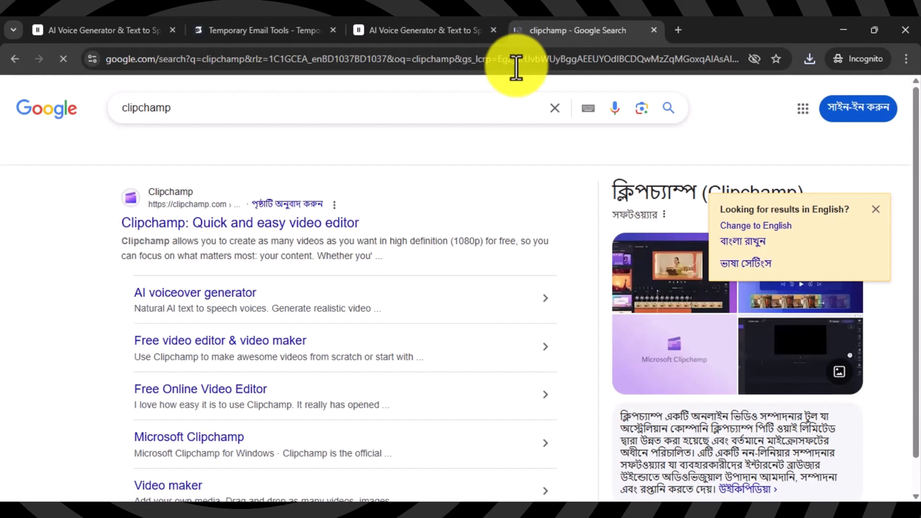
Step: Open the Clipchamp site from the results and submit the Google email to sign up
{"action": "left_click", "coordinate": [239, 223]}
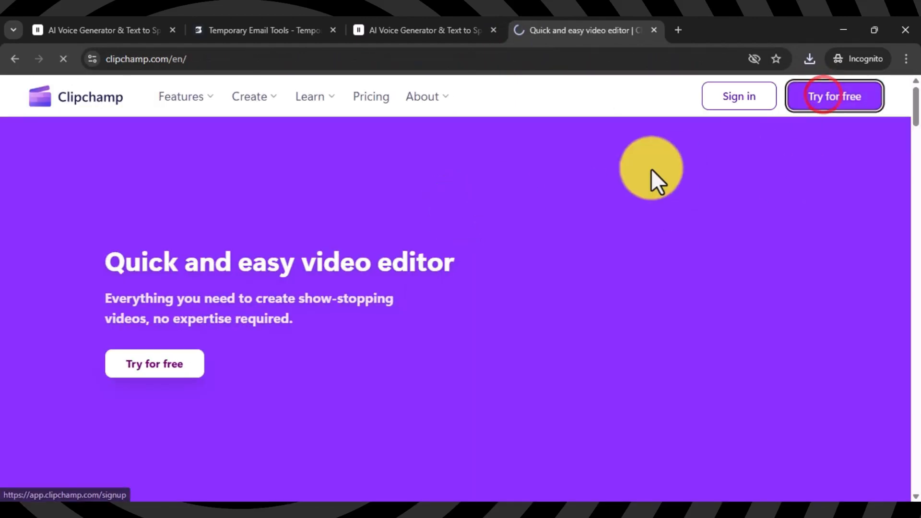
{"action": "left_click", "coordinate": [834, 96]}
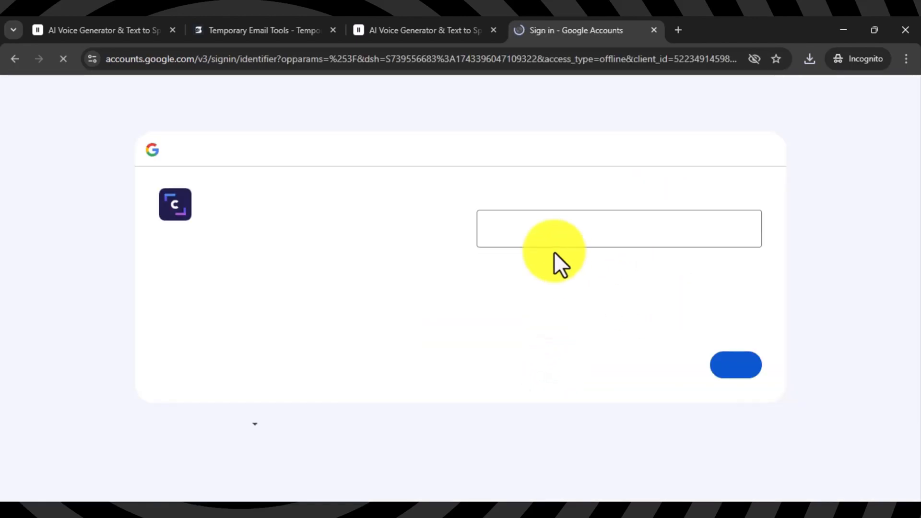
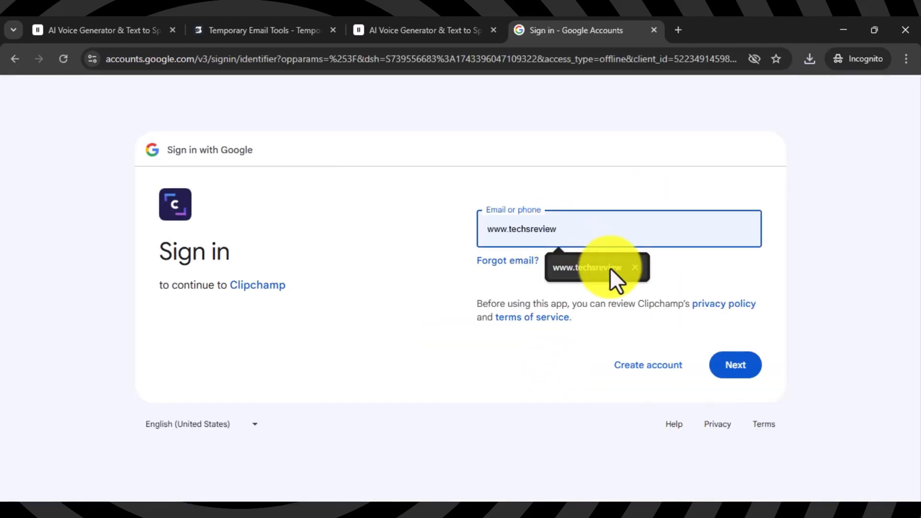
{"action": "left_click", "coordinate": [735, 364]}
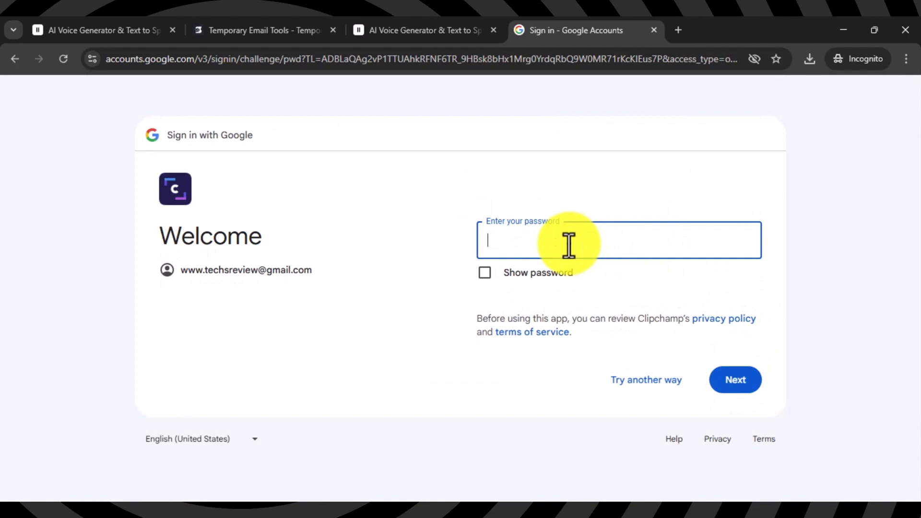
Step: Enter the account password and confirm signing in to Clipchamp
{"action": "type", "text": "password"}
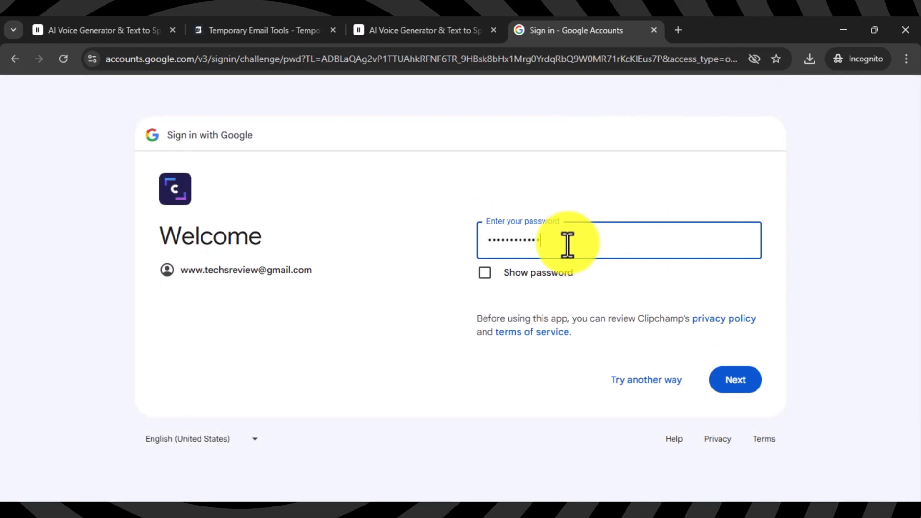
{"action": "left_click", "coordinate": [735, 380]}
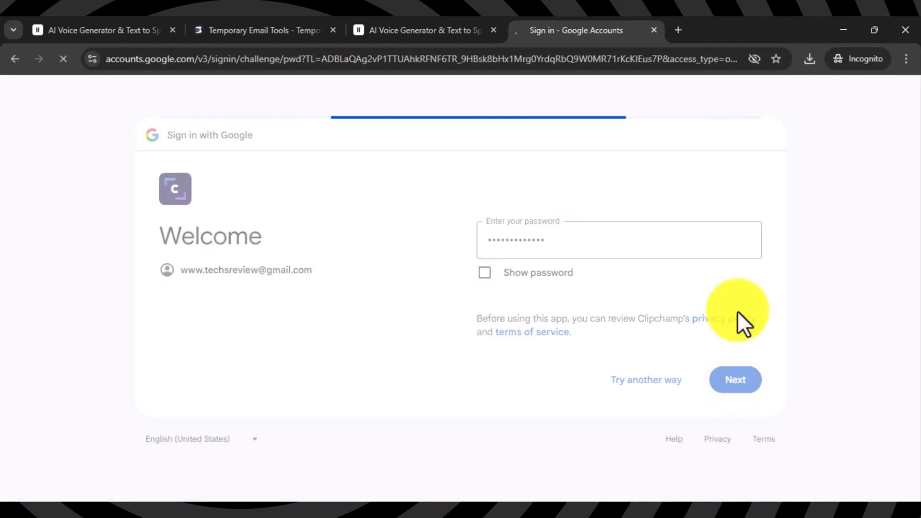
{"action": "left_click", "coordinate": [735, 380]}
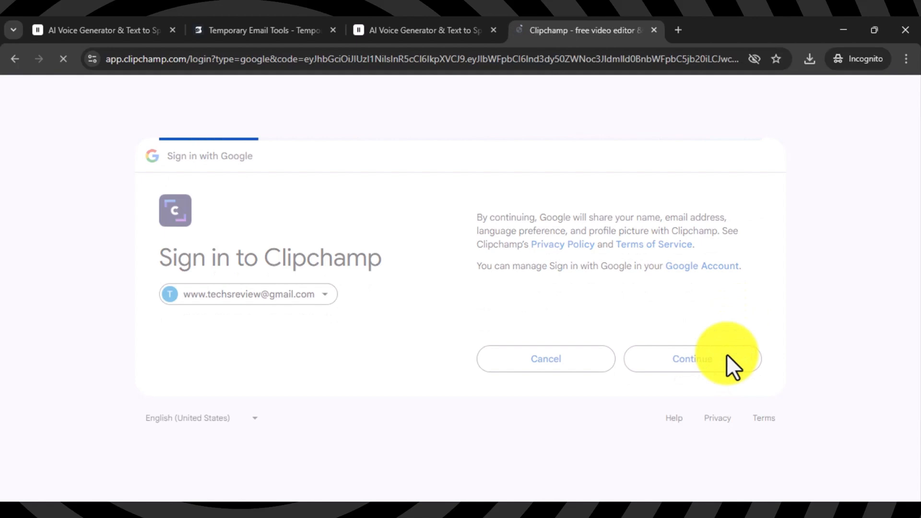
{"action": "left_click", "coordinate": [692, 359]}
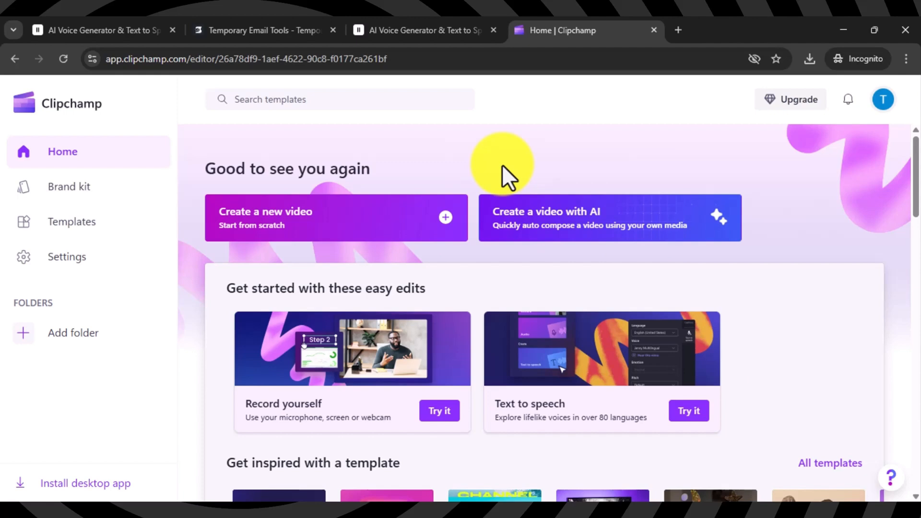
Step: Create a new video project and import the original Hollywood movie file from Downloads
{"action": "left_click", "coordinate": [335, 218]}
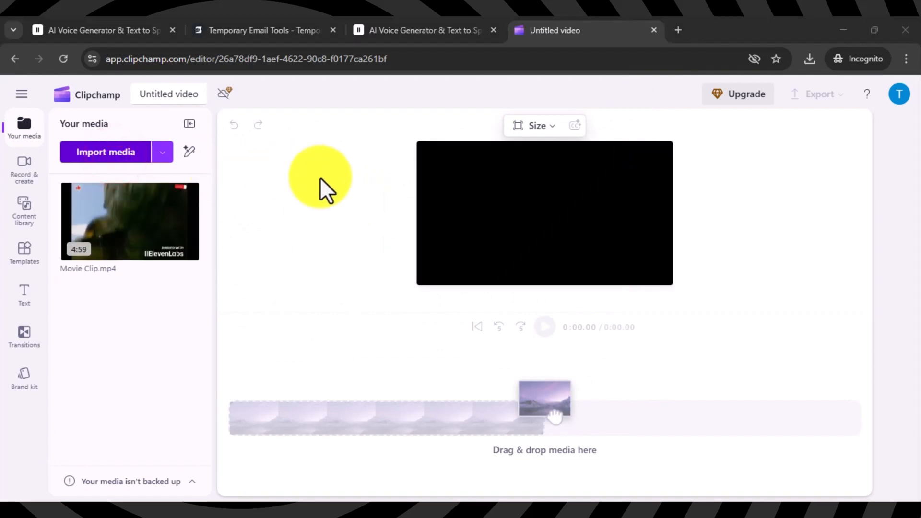
{"action": "left_click", "coordinate": [105, 151]}
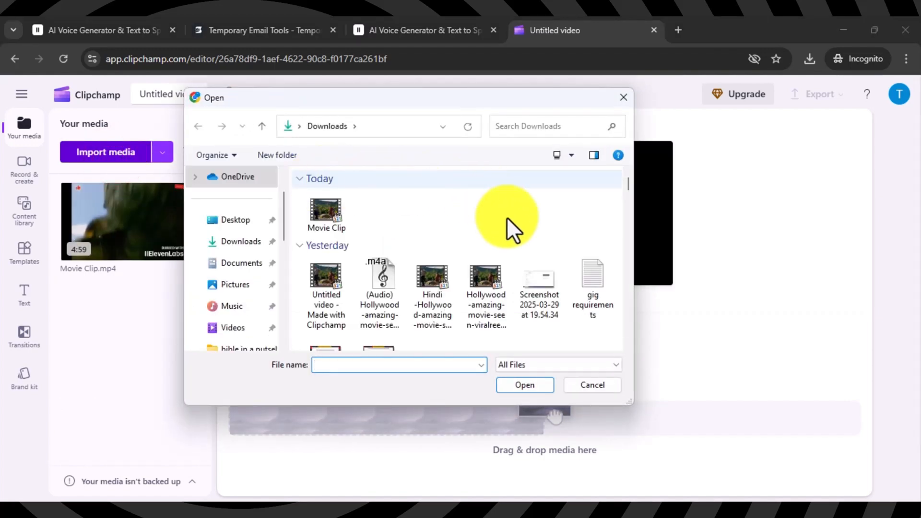
{"action": "left_click", "coordinate": [486, 277]}
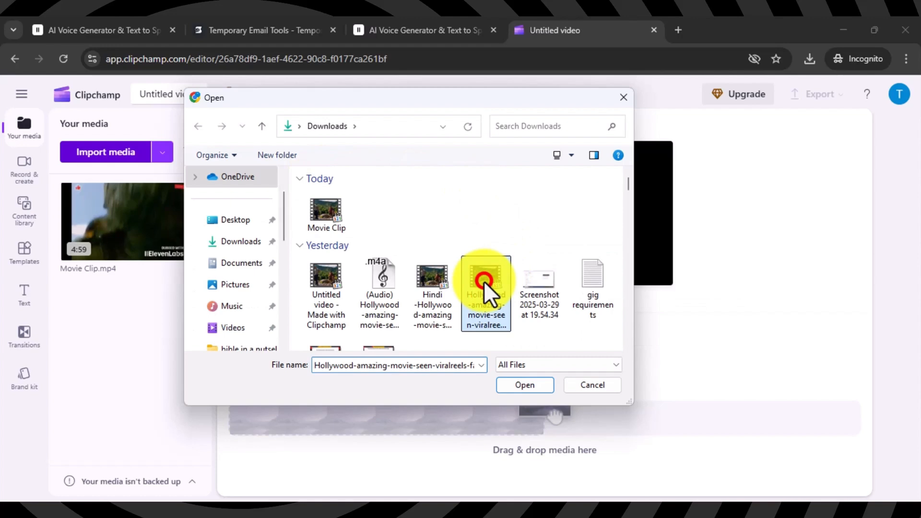
{"action": "left_click", "coordinate": [524, 385]}
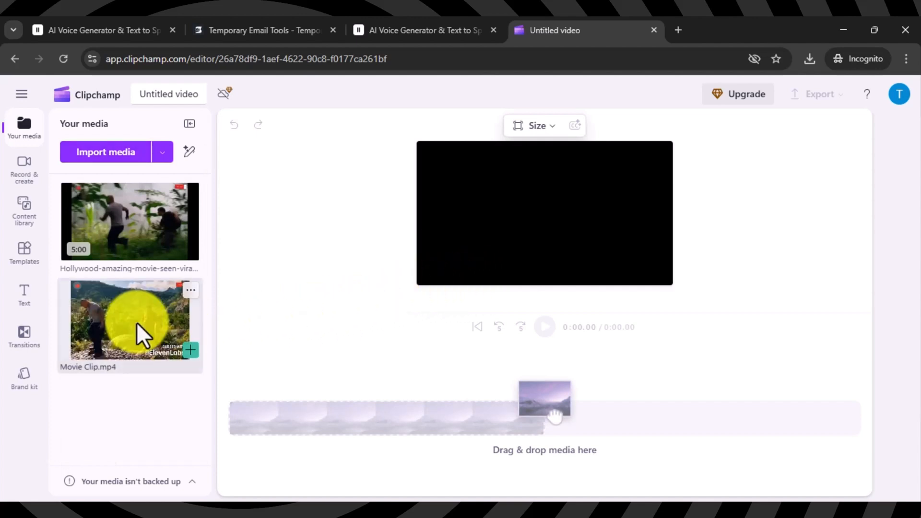
Step: Drag both clips to the timeline, then detach the Hollywood clip's audio without saving and delete it
{"action": "left_click_drag", "start_coordinate": [129, 319], "coordinate": [268, 411]}
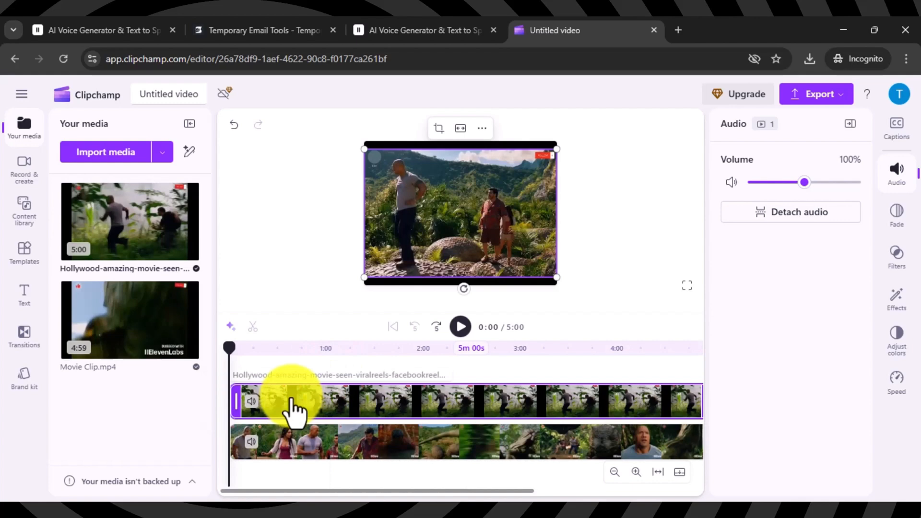
{"action": "right_click", "coordinate": [294, 403]}
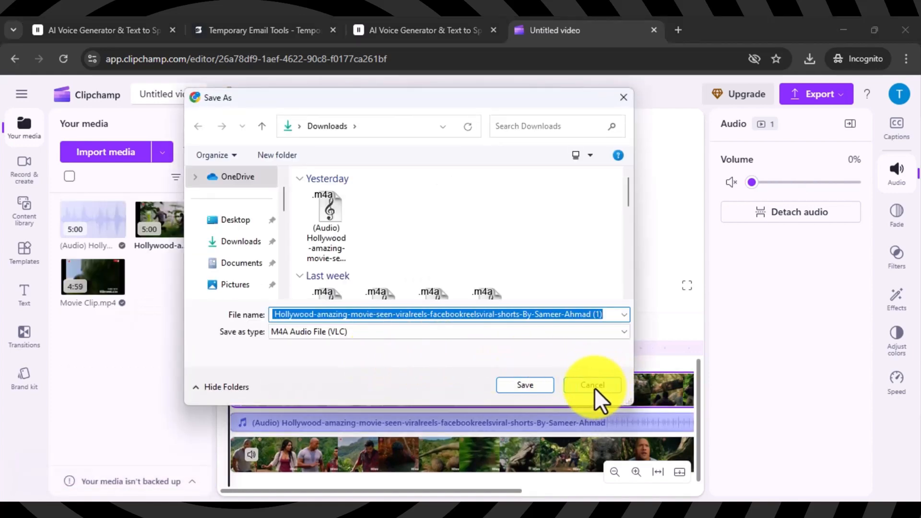
{"action": "left_click", "coordinate": [592, 385]}
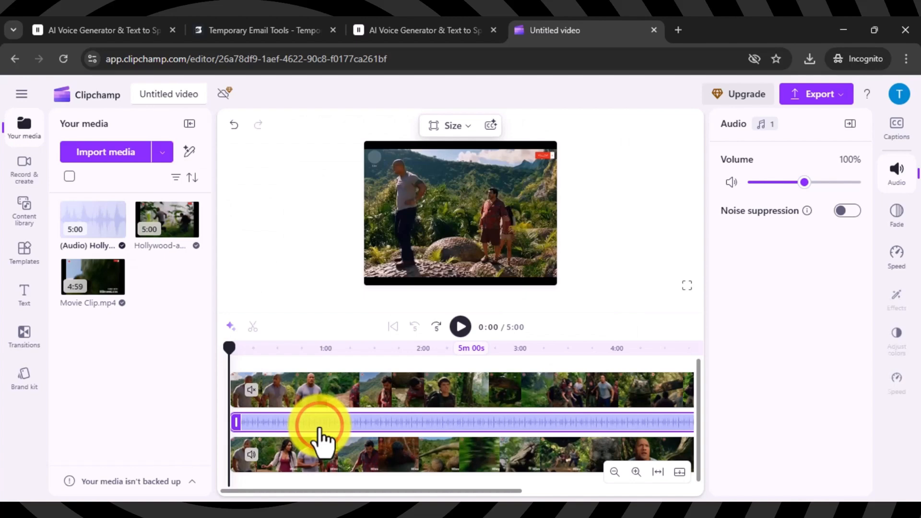
{"action": "right_click", "coordinate": [320, 423]}
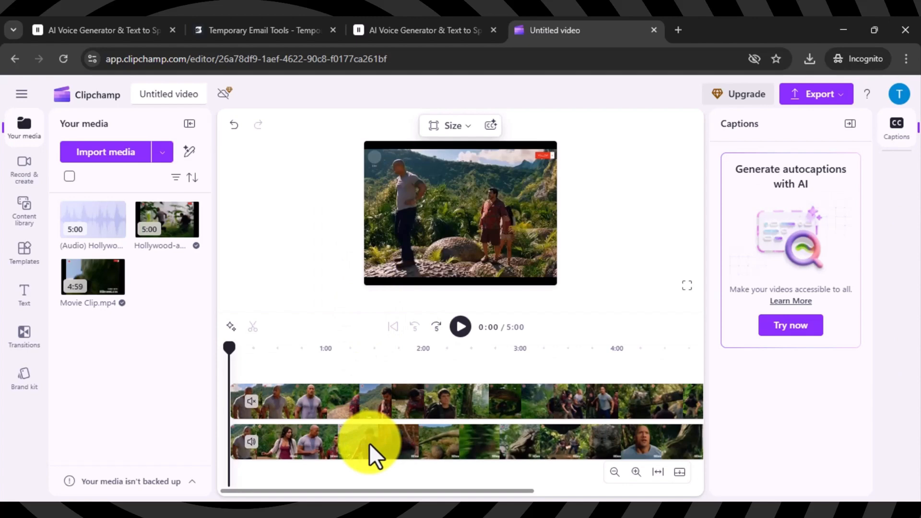
Step: Select the clips, raise Movie Clip's volume to 200%, and play the combined preview
{"action": "left_click", "coordinate": [376, 401]}
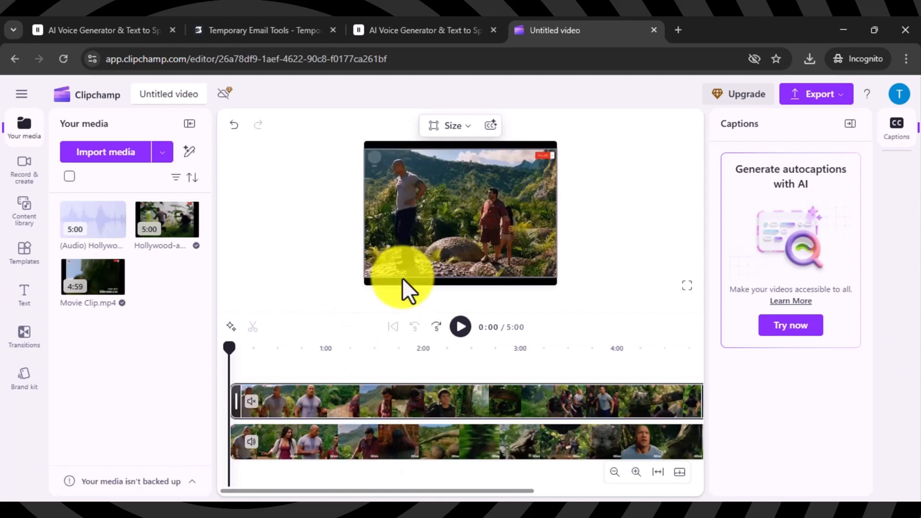
{"action": "left_click_drag", "start_coordinate": [230, 347], "coordinate": [254, 347]}
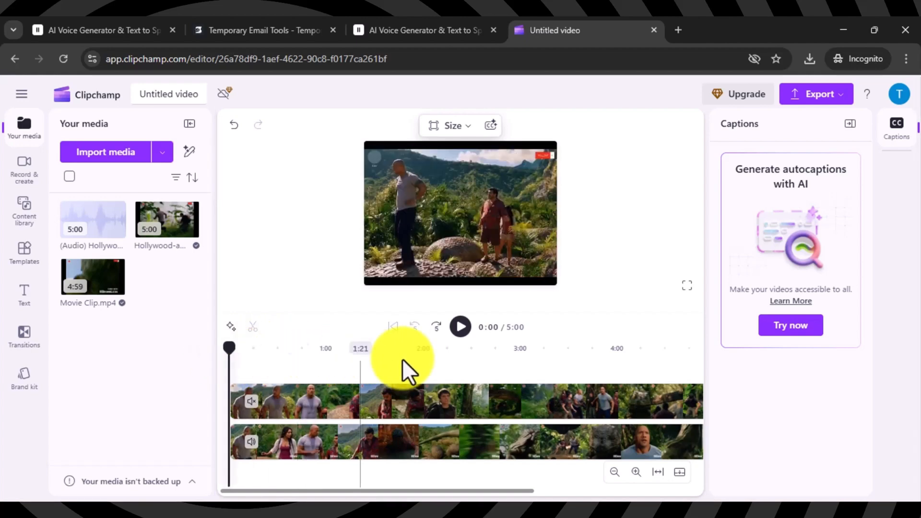
{"action": "left_click", "coordinate": [482, 441]}
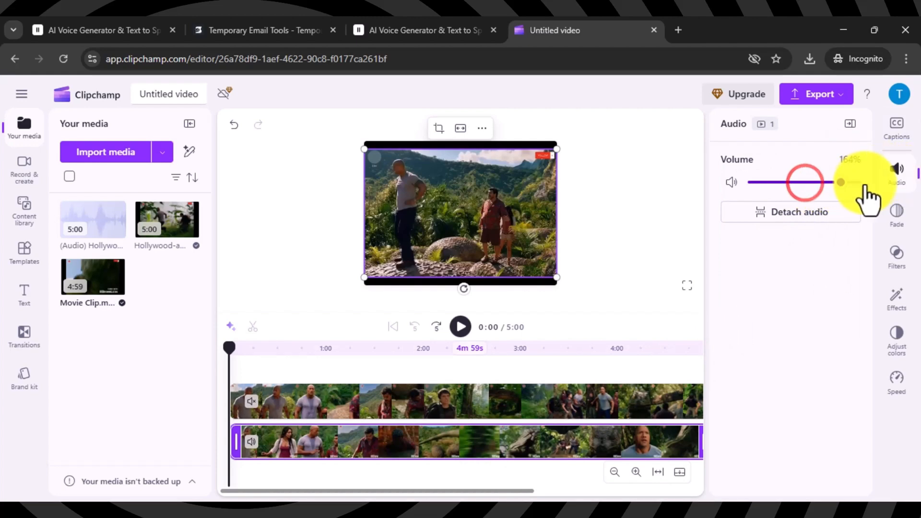
{"action": "left_click_drag", "start_coordinate": [840, 183], "coordinate": [857, 182]}
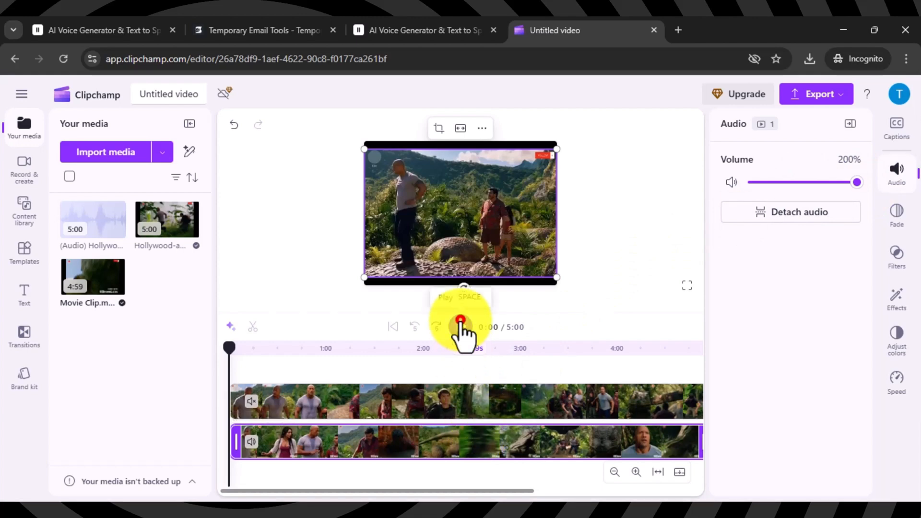
{"action": "left_click", "coordinate": [460, 327]}
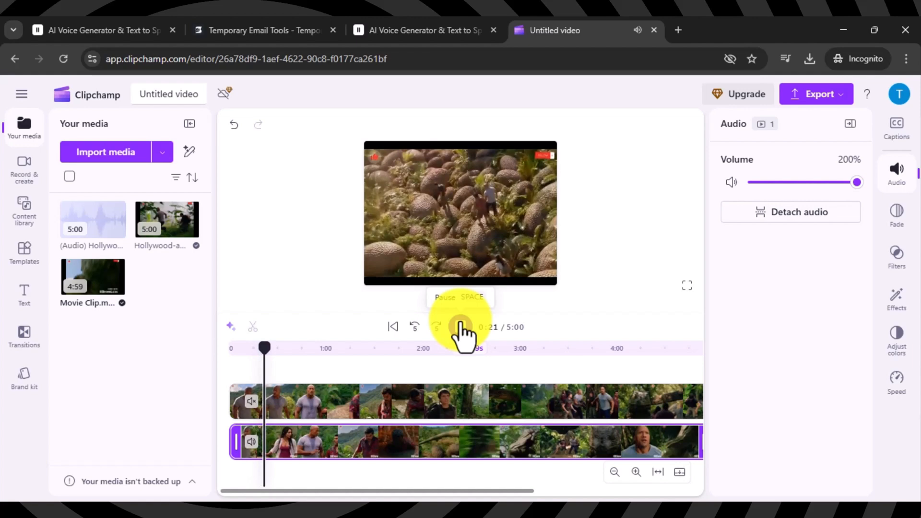
Step: Pause the preview and export the video, choosing a video quality
{"action": "left_click", "coordinate": [437, 327]}
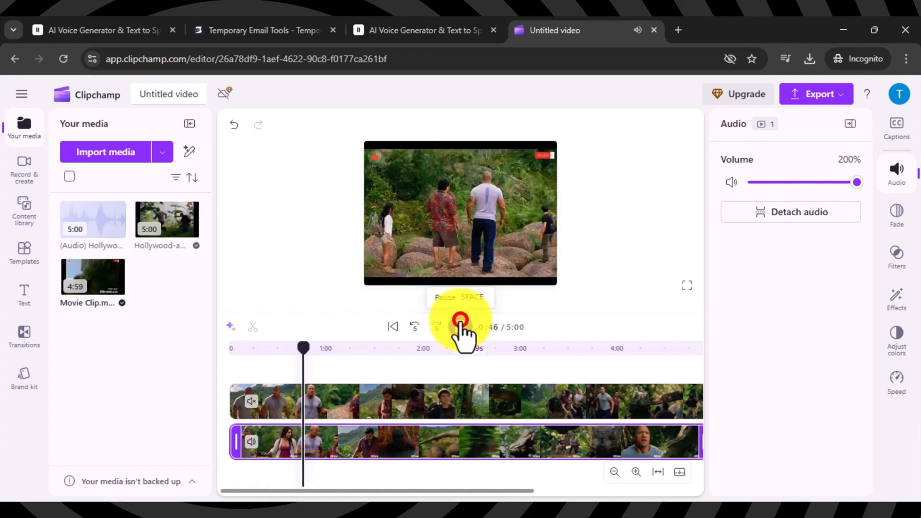
{"action": "left_click", "coordinate": [816, 94]}
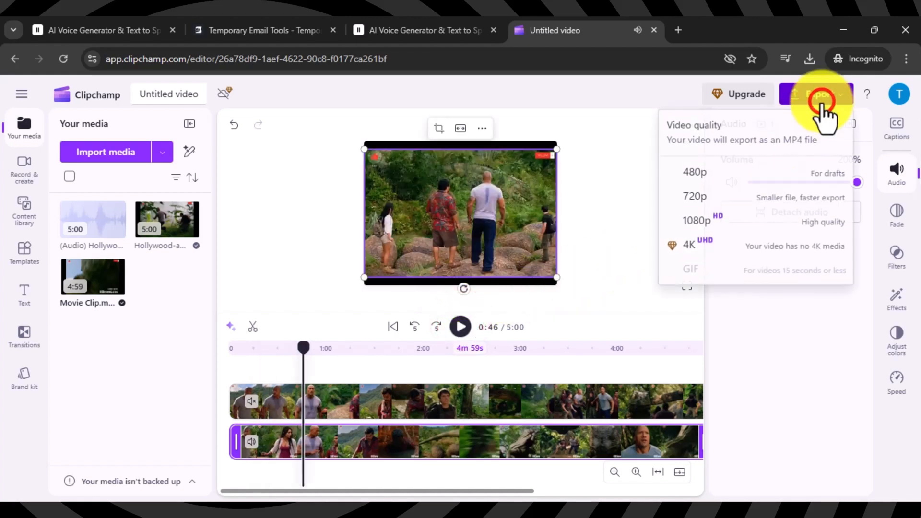
{"action": "left_click", "coordinate": [816, 94]}
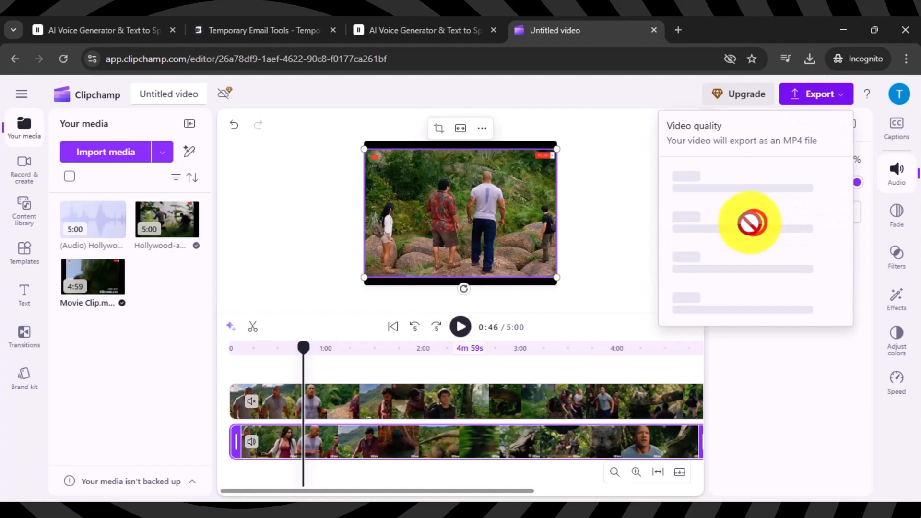
{"action": "left_click", "coordinate": [816, 94]}
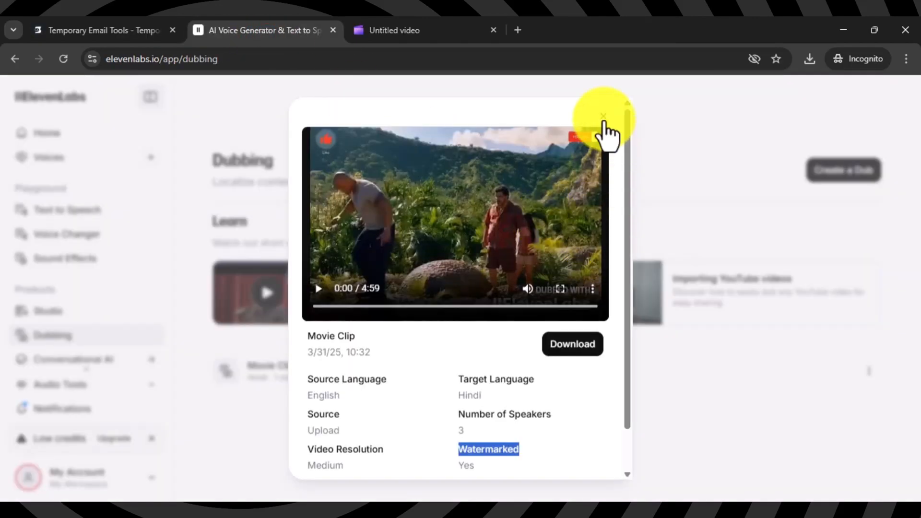
Step: Check credit usage of 9,966/10,000, then sign out of ElevenLabs and close its tab
{"action": "left_click", "coordinate": [603, 116]}
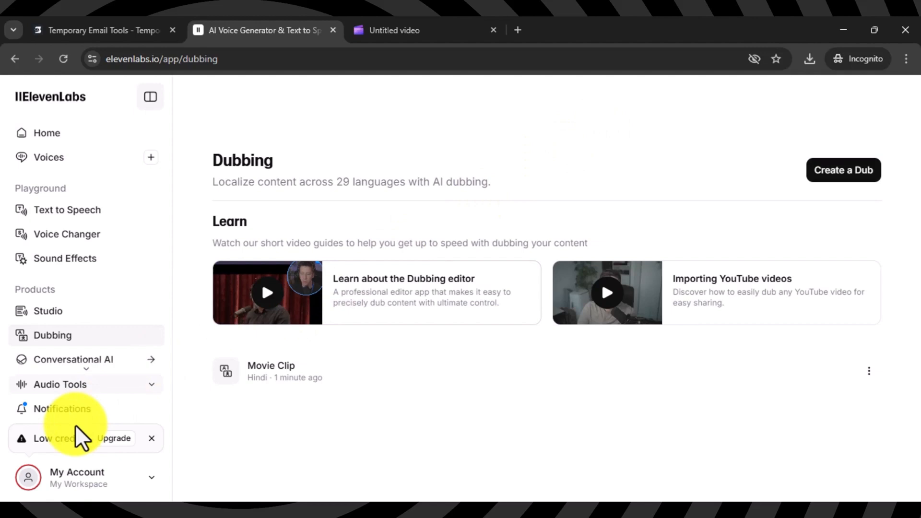
{"action": "left_click", "coordinate": [113, 438]}
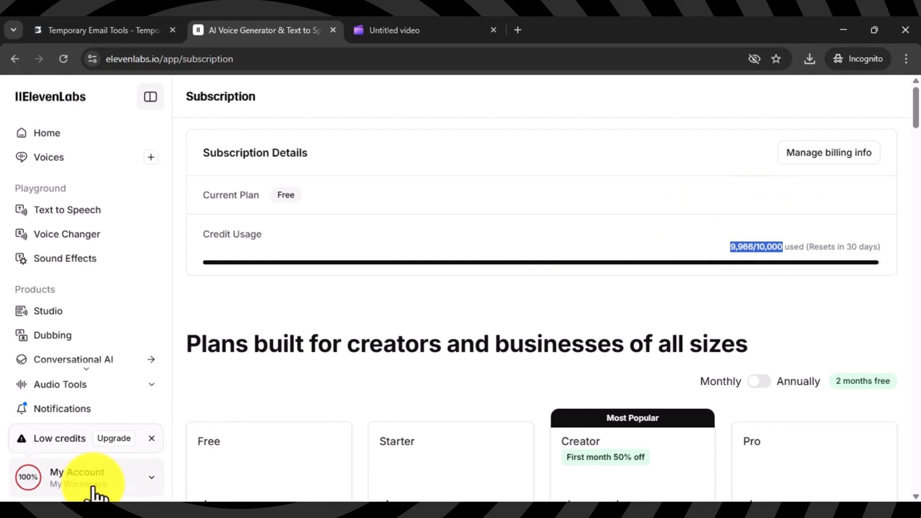
{"action": "left_click", "coordinate": [77, 477]}
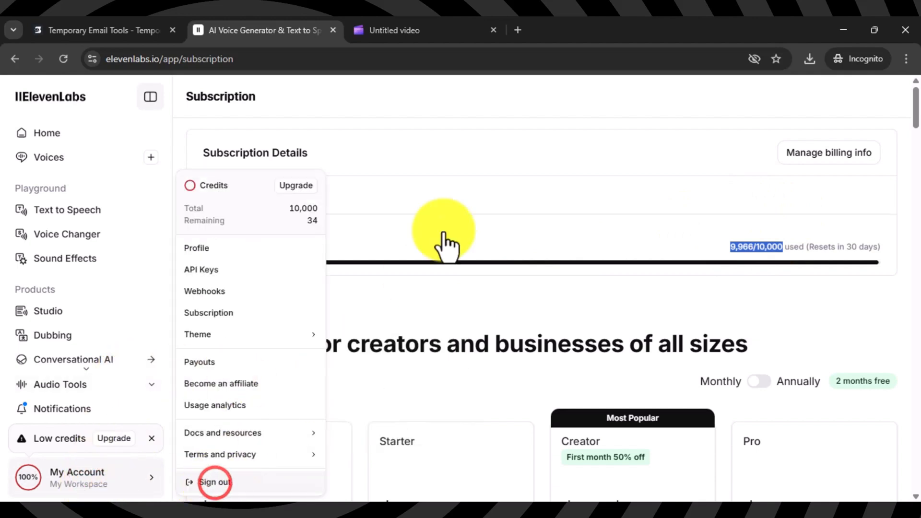
{"action": "left_click", "coordinate": [214, 481]}
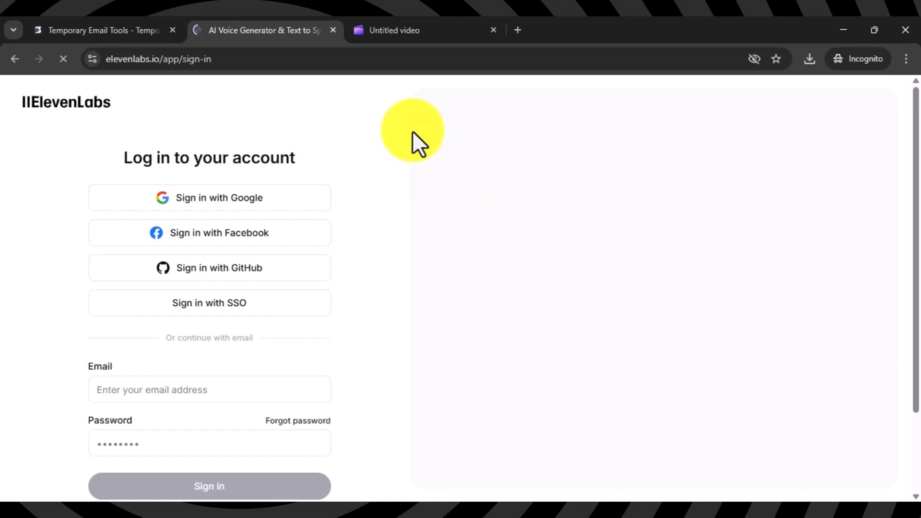
{"action": "left_click", "coordinate": [333, 29]}
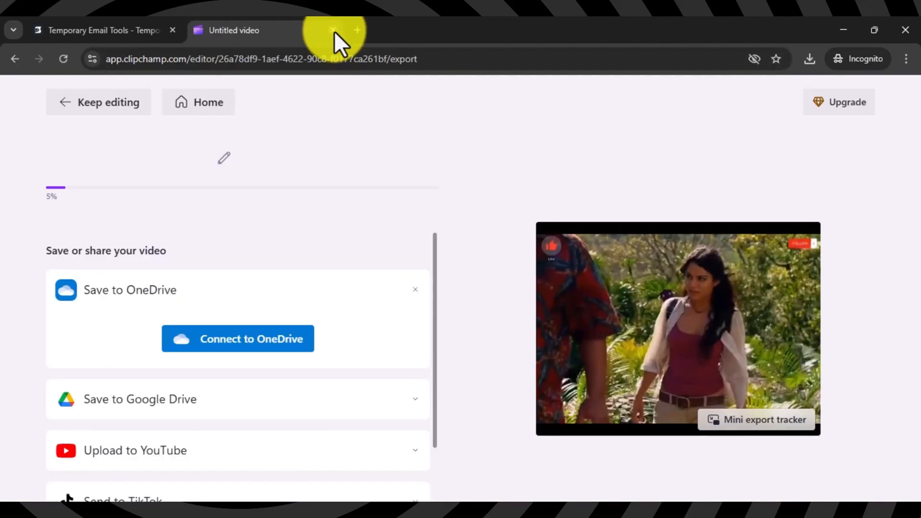
Step: Search for elevenlabs in a new tab, then return to the SmailPro inbox tab
{"action": "type", "text": "el"}
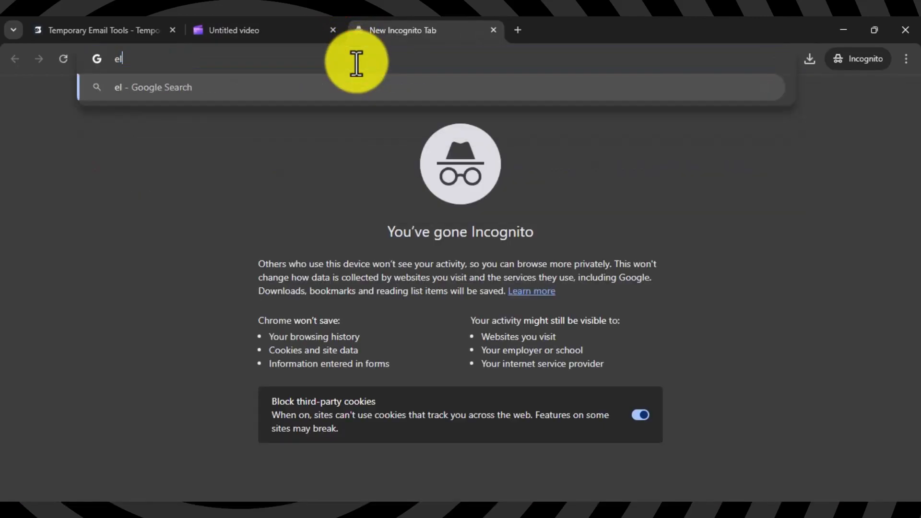
{"action": "type", "text": "elevenlabs..."}
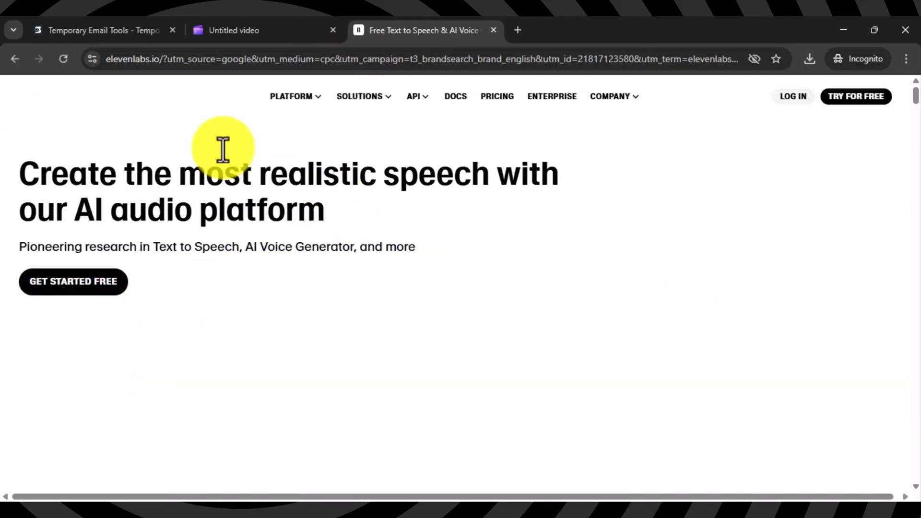
{"action": "left_click", "coordinate": [102, 29]}
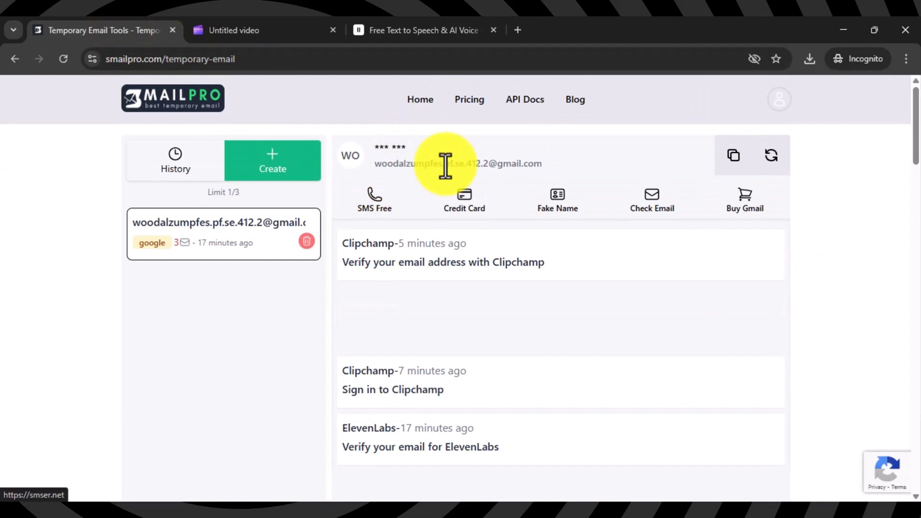
Step: Generate a random Google alias address in SmailPro and copy it
{"action": "left_click", "coordinate": [272, 160]}
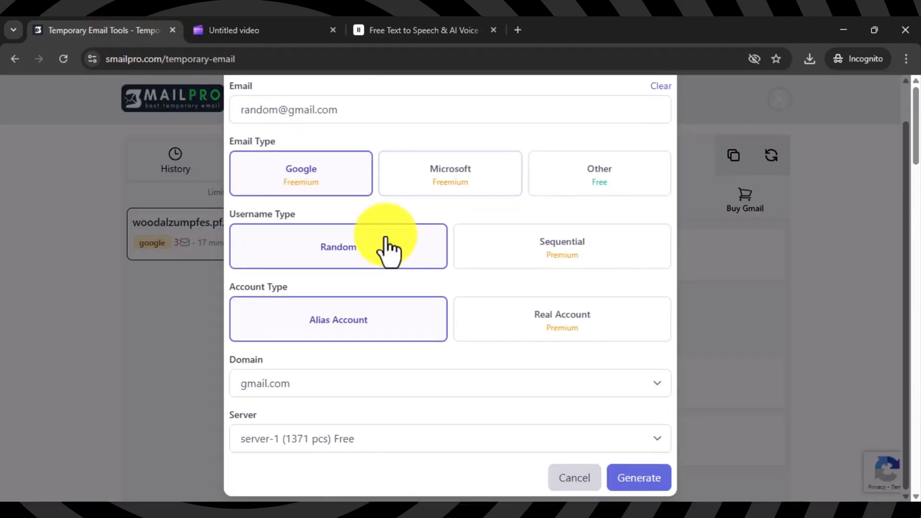
{"action": "left_click", "coordinate": [573, 476]}
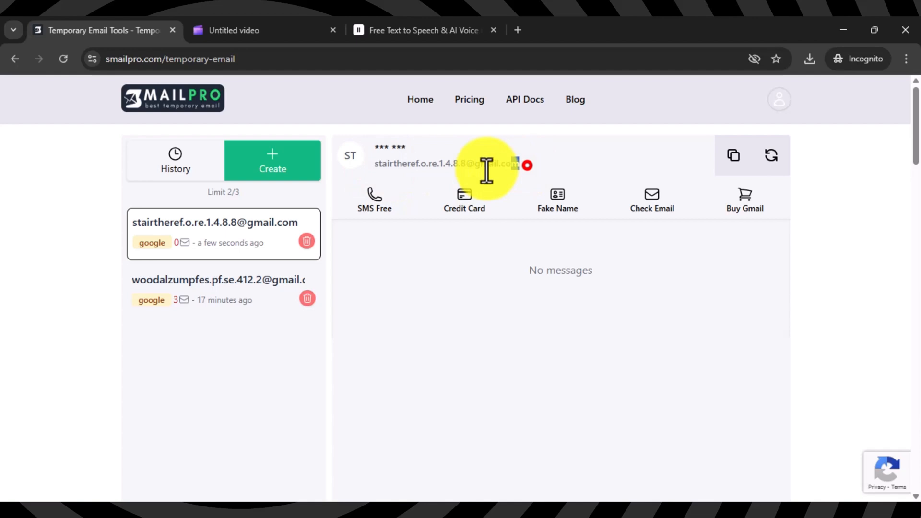
{"action": "left_click", "coordinate": [421, 30]}
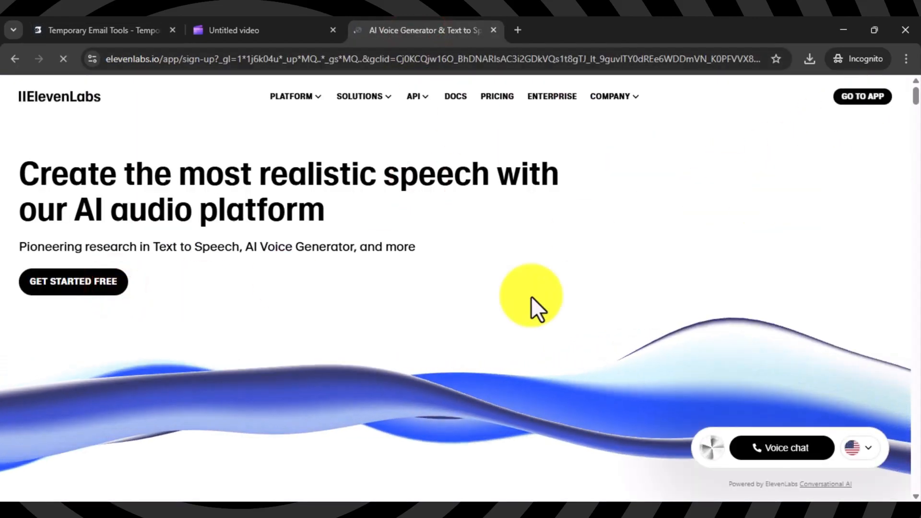
{"action": "left_click", "coordinate": [73, 281]}
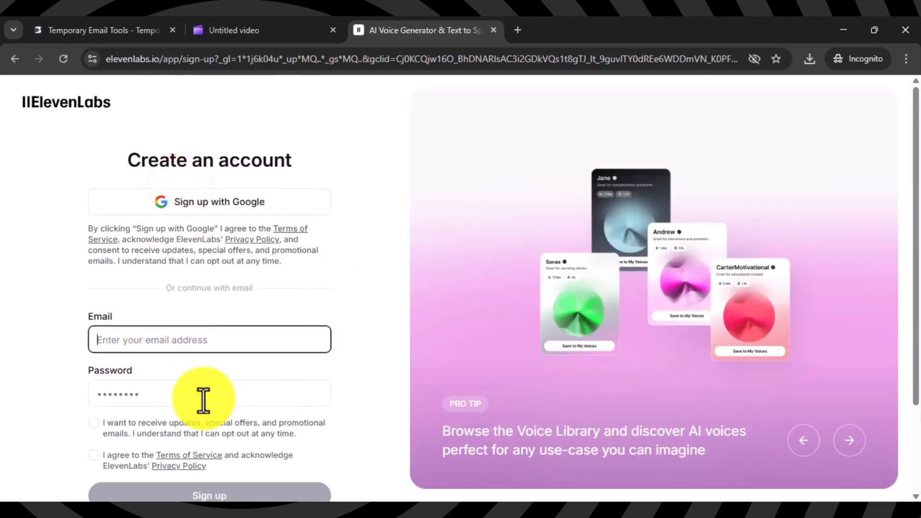
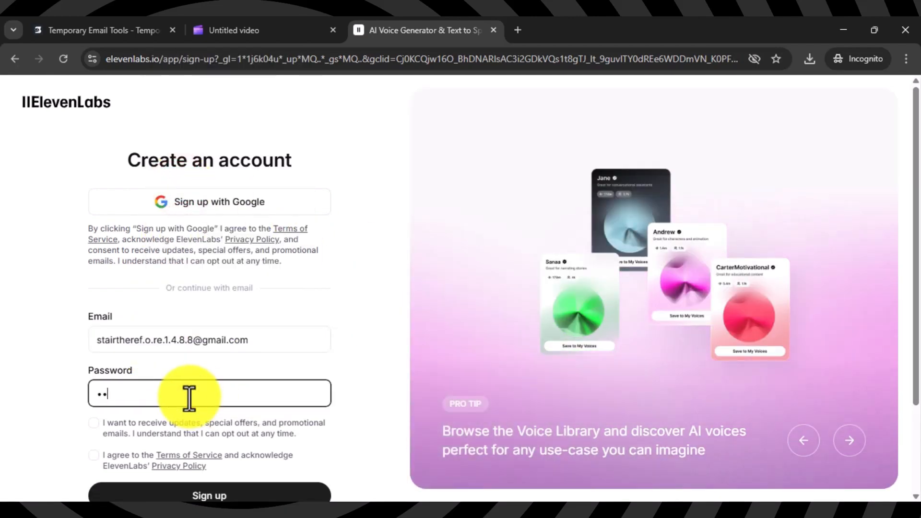
{"action": "type", "text": "password"}
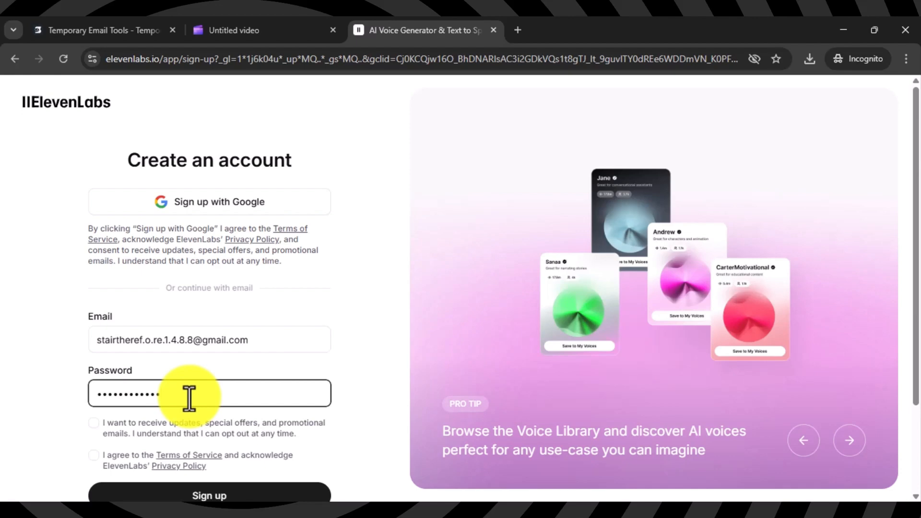
{"action": "left_click", "coordinate": [93, 455]}
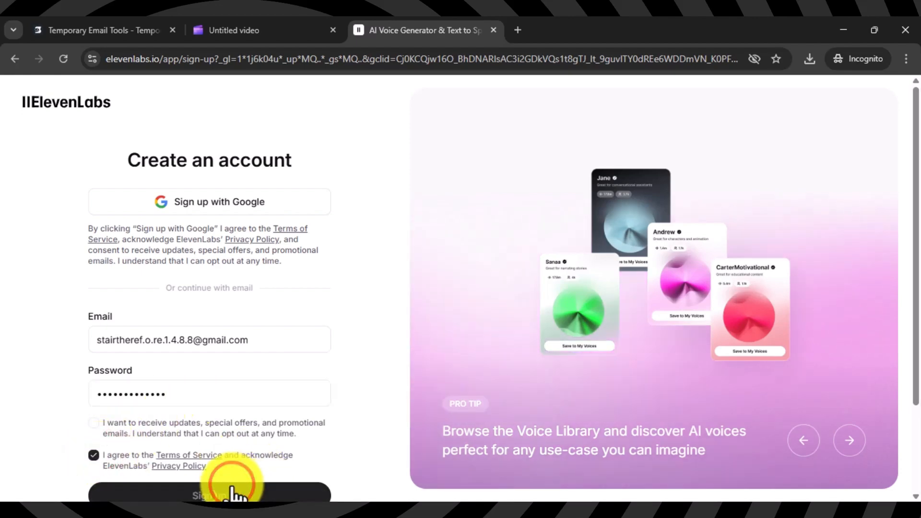
{"action": "left_click", "coordinate": [229, 495]}
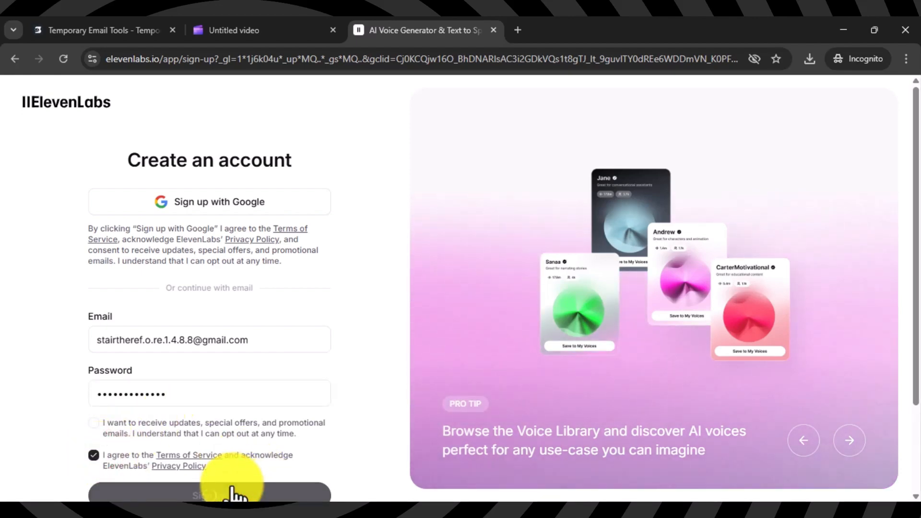
{"action": "left_click", "coordinate": [208, 495]}
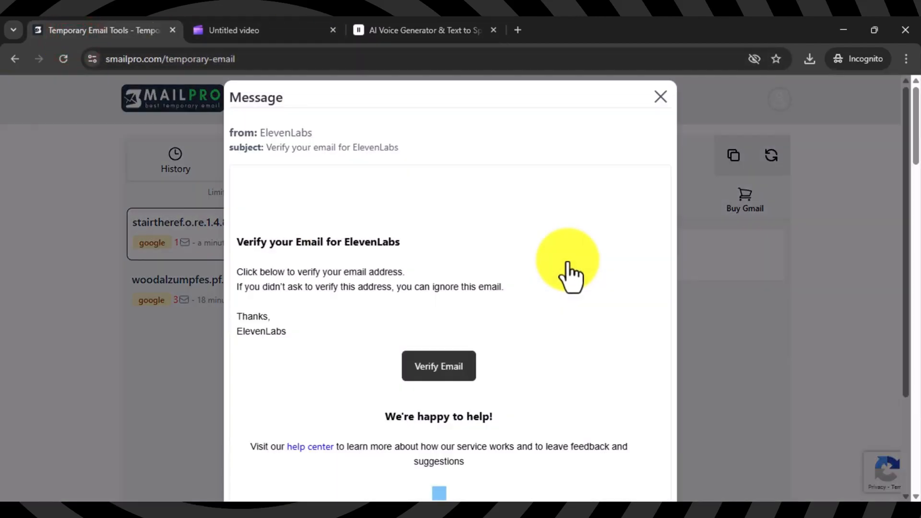
Step: Follow the ElevenLabs email verification link and dismiss the sign-in notice
{"action": "left_click", "coordinate": [438, 365]}
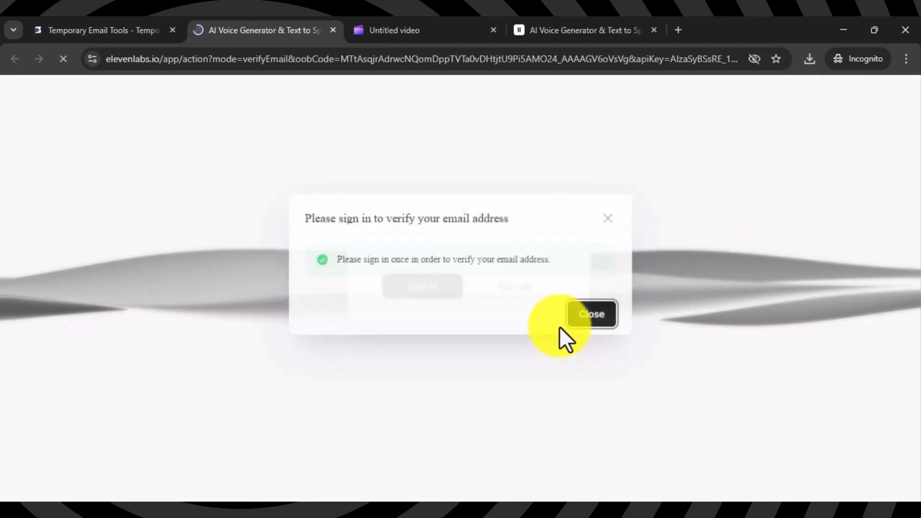
{"action": "left_click", "coordinate": [591, 313]}
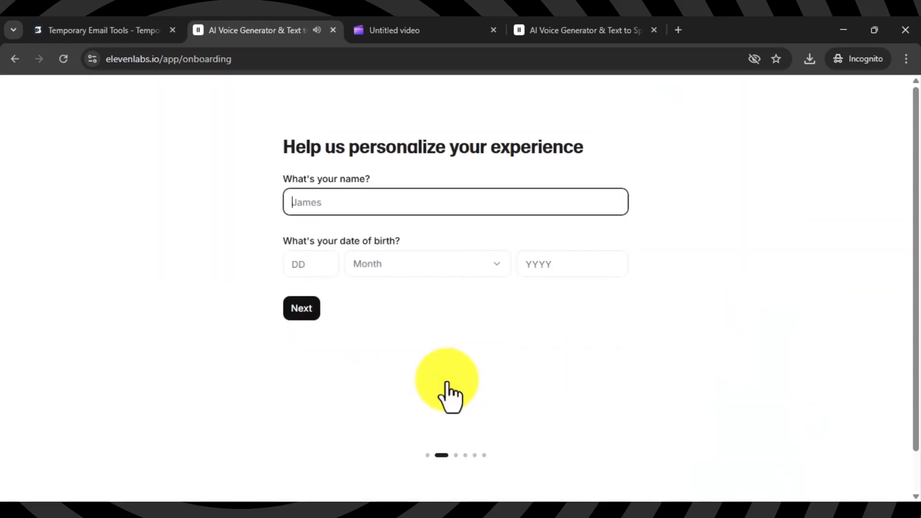
Step: Enter the name 'ai labs' and birth date, choose YouTube as referral, and finish onboarding
{"action": "type", "text": "ai labs"}
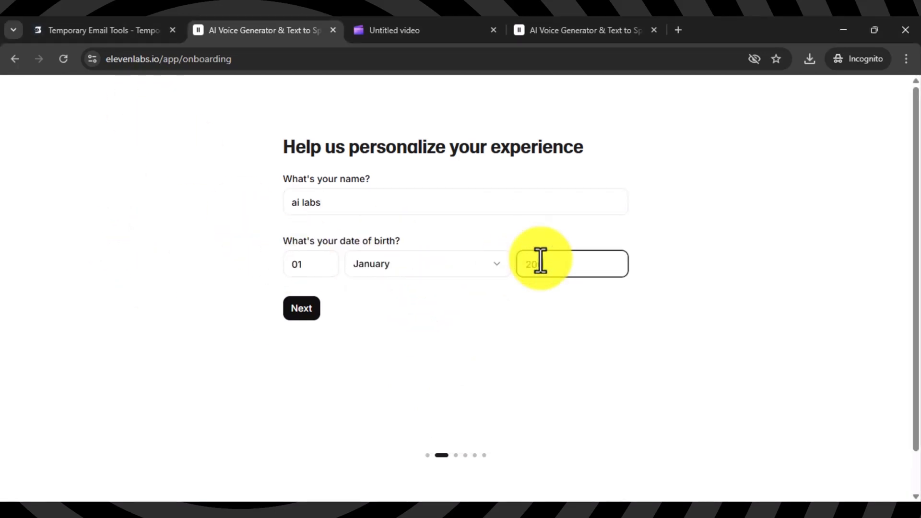
{"action": "left_click", "coordinate": [301, 308]}
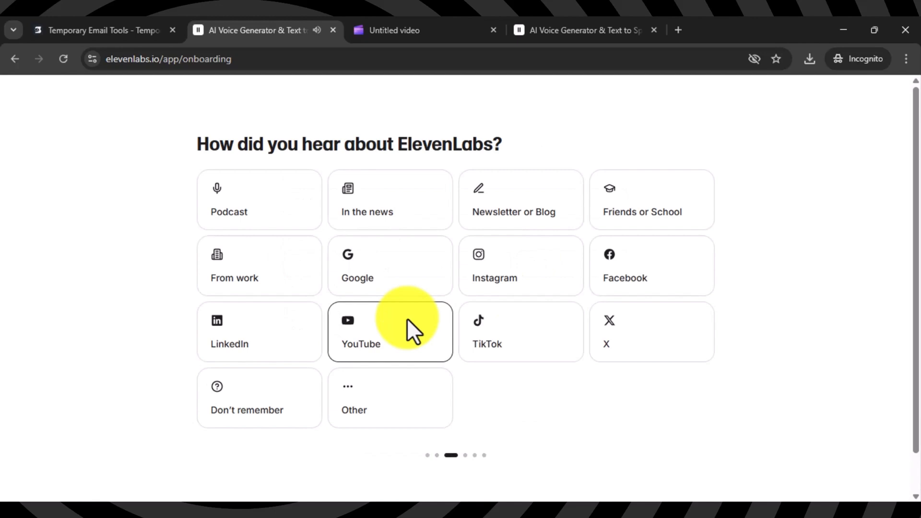
{"action": "left_click", "coordinate": [389, 332]}
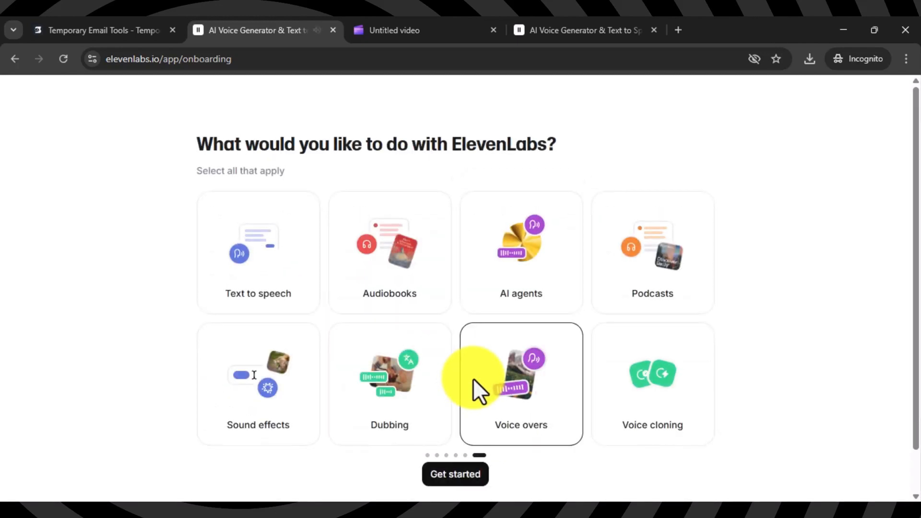
{"action": "left_click", "coordinate": [389, 385]}
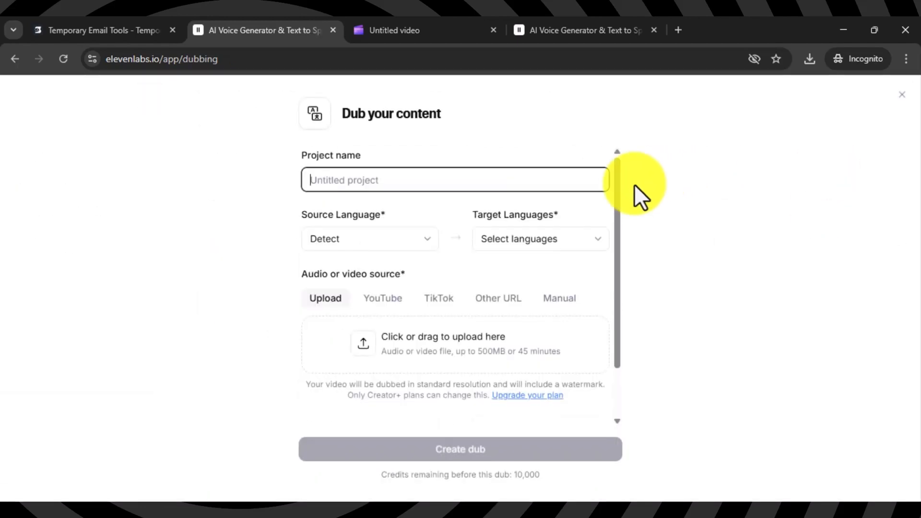
Step: Name the dub 'movie clip new' and pick a target language
{"action": "left_click", "coordinate": [455, 344]}
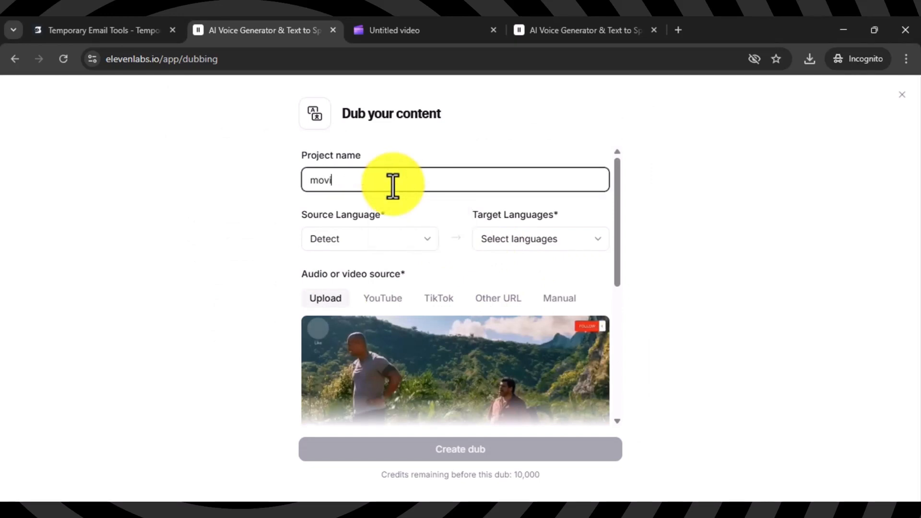
{"action": "left_click", "coordinate": [370, 239]}
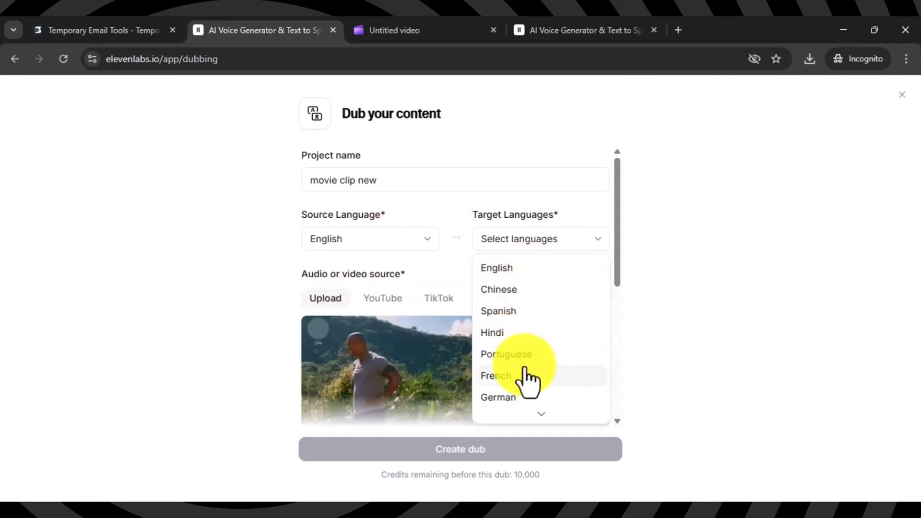
{"action": "scroll", "scroll_direction": "down", "scroll_amount": 3}
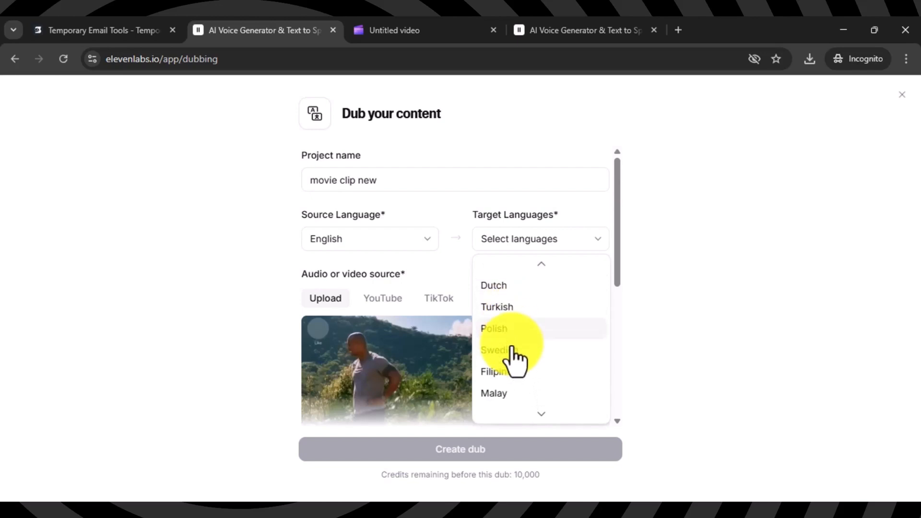
{"action": "left_click", "coordinate": [494, 328]}
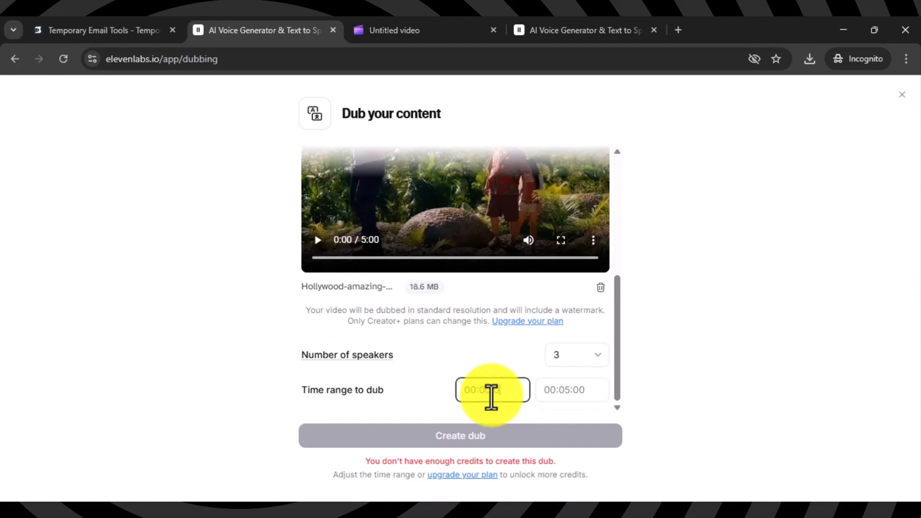
Step: Set the dub time range 00:00:01 to 00:05:00, then close the form
{"action": "type", "text": "00:00:01"}
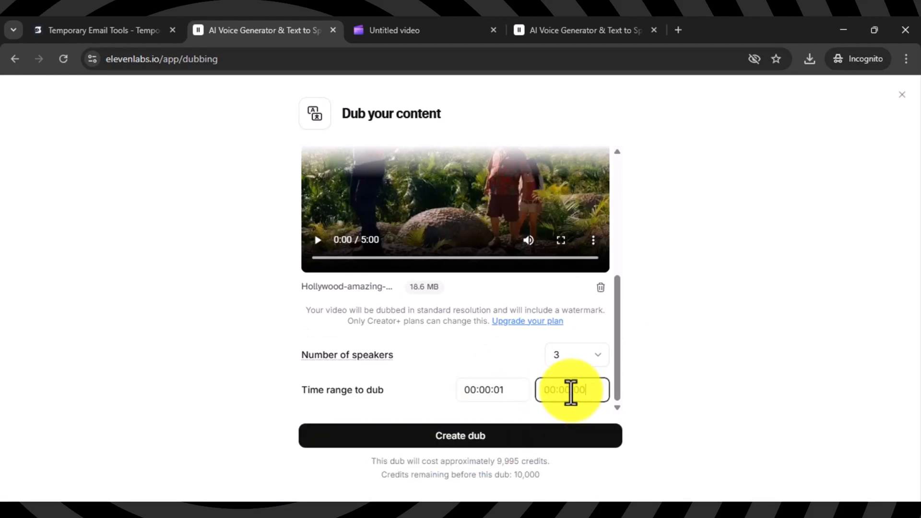
{"action": "type", "text": "00:05:00"}
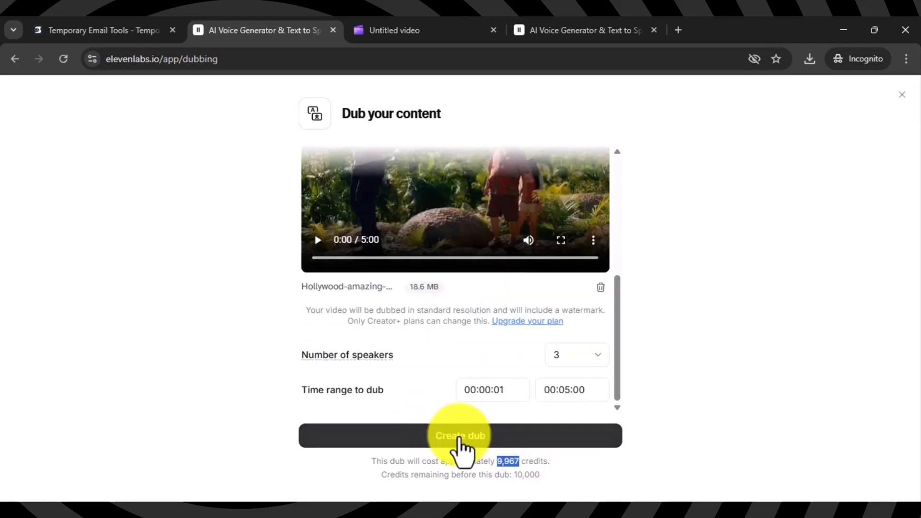
{"action": "mouse_move", "coordinate": [608, 129]}
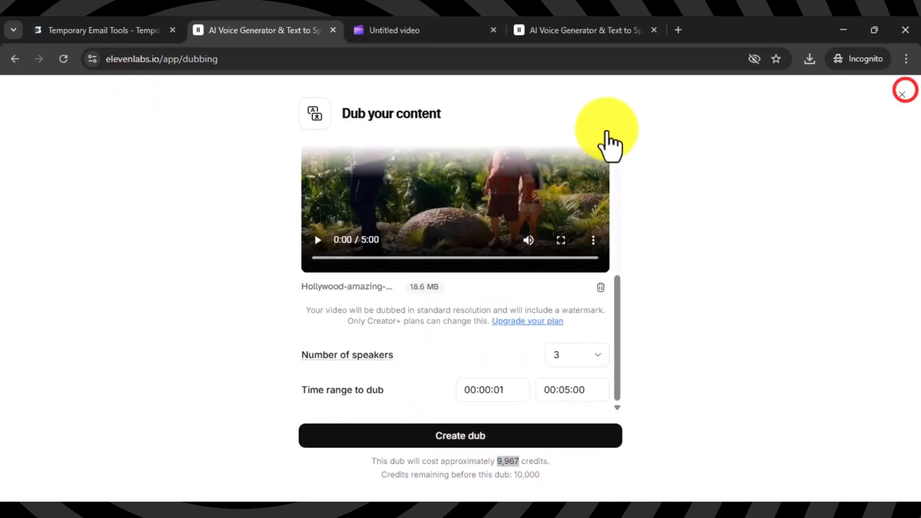
{"action": "left_click", "coordinate": [904, 90]}
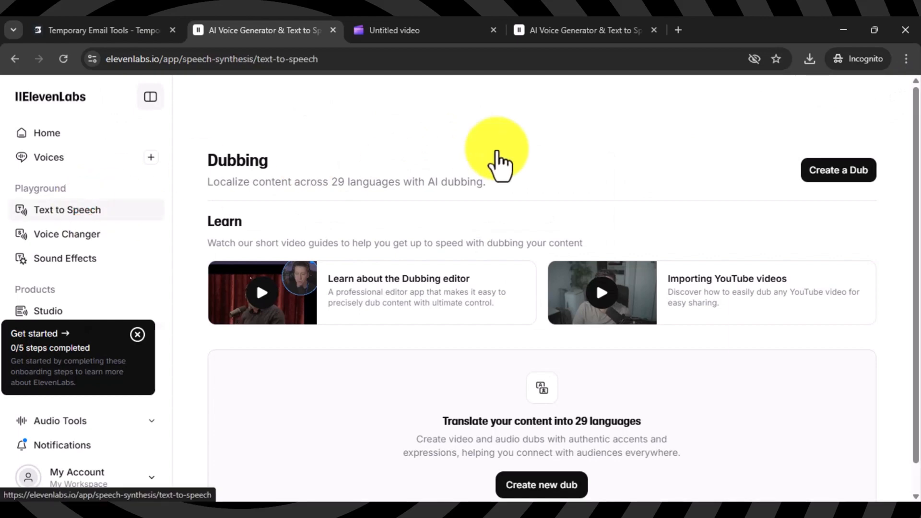
Step: Check the account's credits and open the Subscription page showing 0 of 10,000 used
{"action": "left_click", "coordinate": [67, 210]}
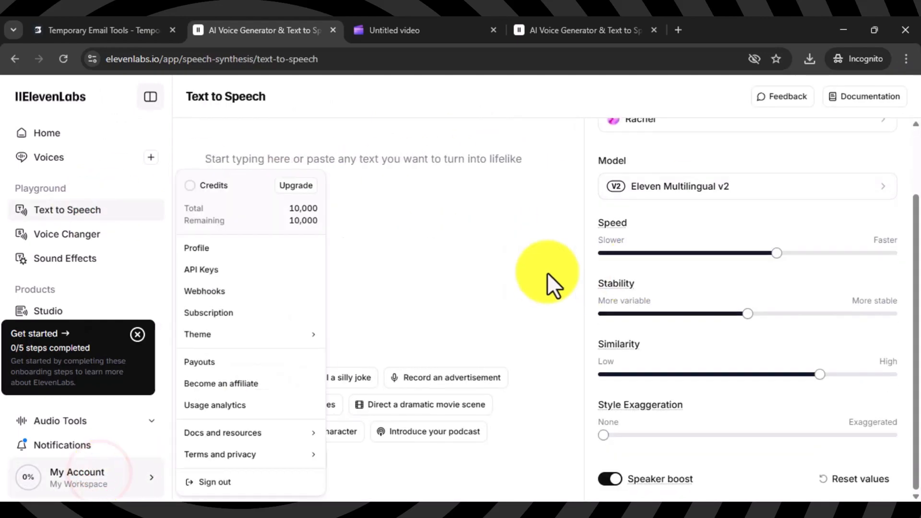
{"action": "left_click", "coordinate": [296, 186]}
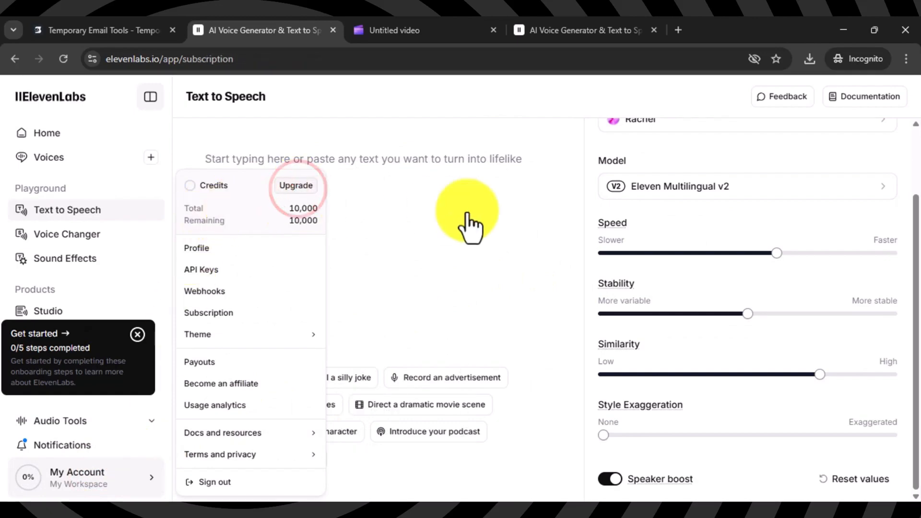
{"action": "left_click", "coordinate": [208, 313]}
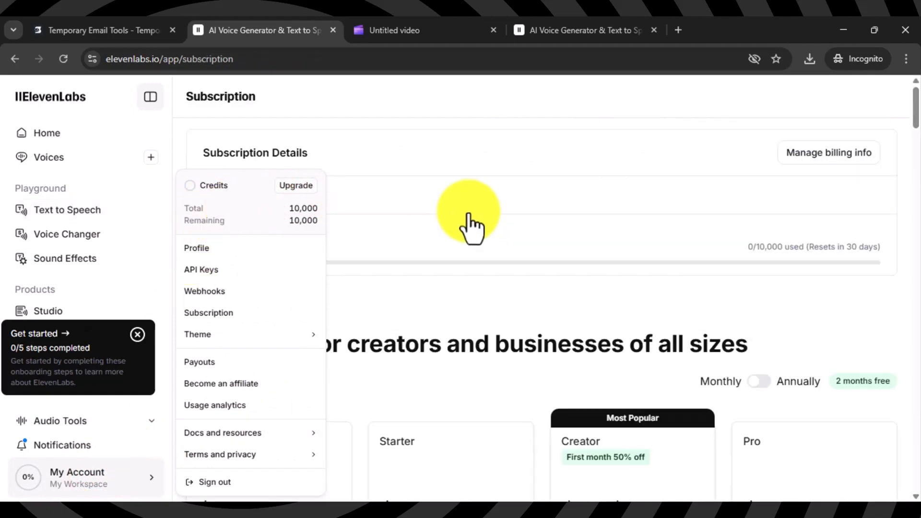